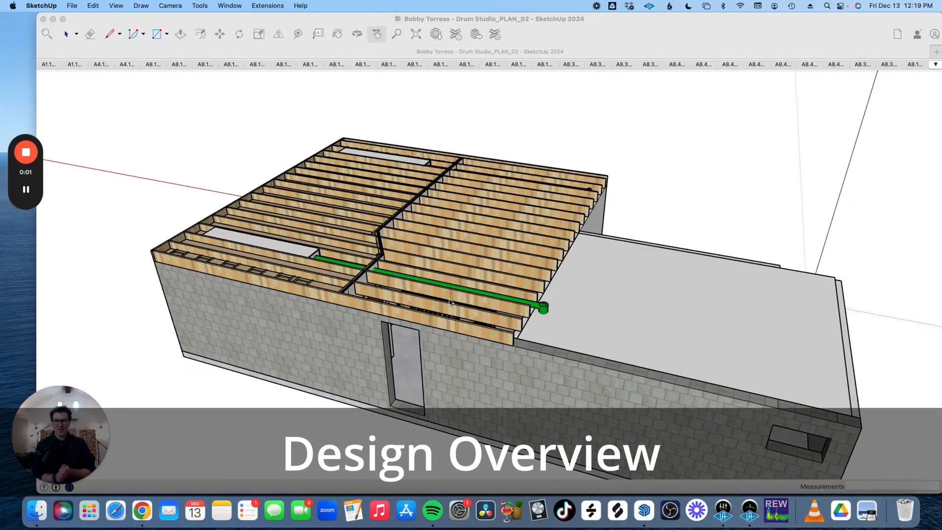
Step: Orbit around the garage model to view its front and sides before listing the tags
drag(450, 240, 409, 240)
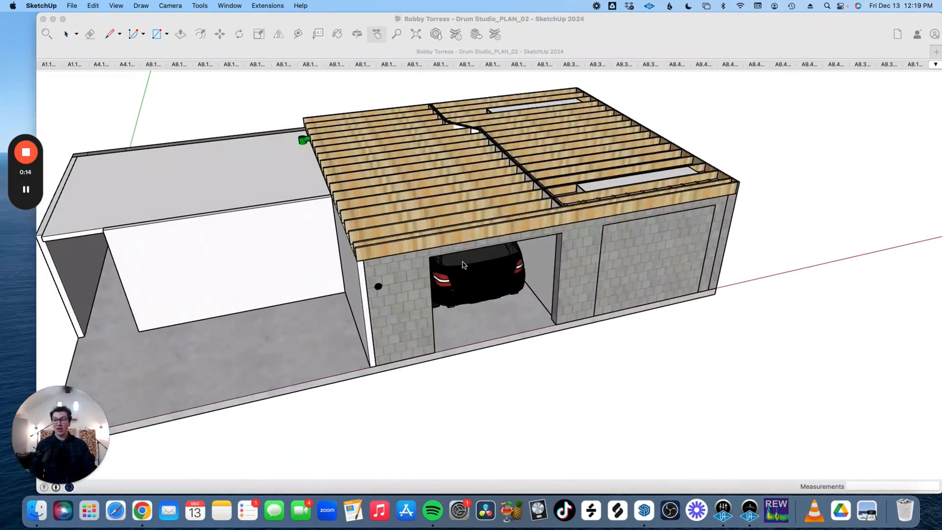
drag(463, 264, 577, 241)
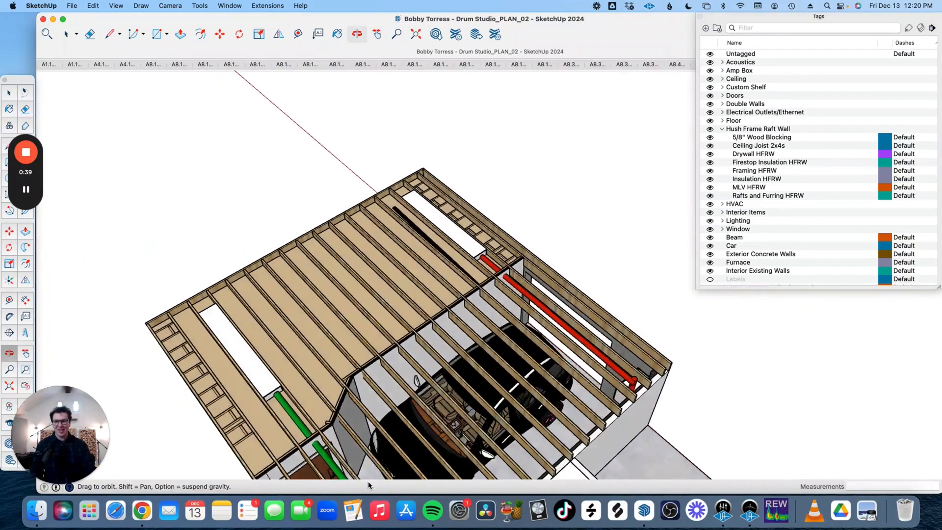
drag(368, 484, 565, 286)
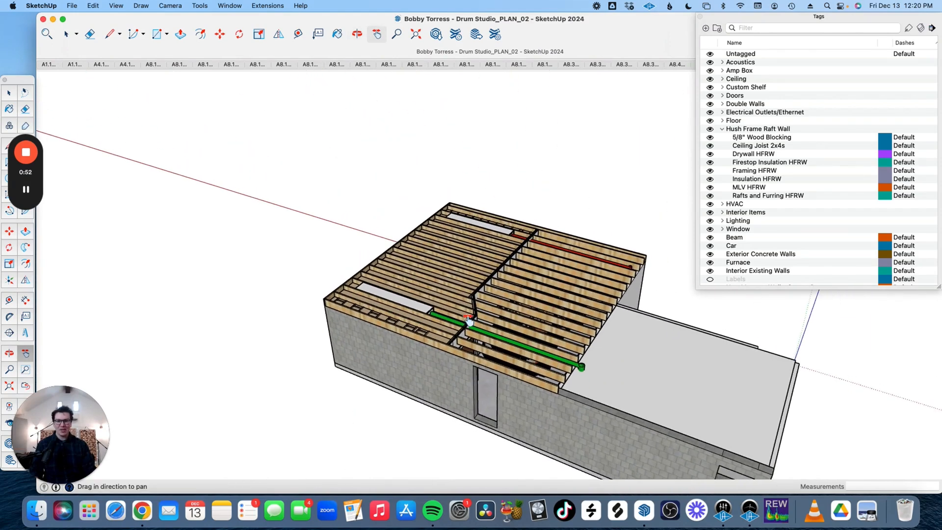
drag(469, 321, 448, 285)
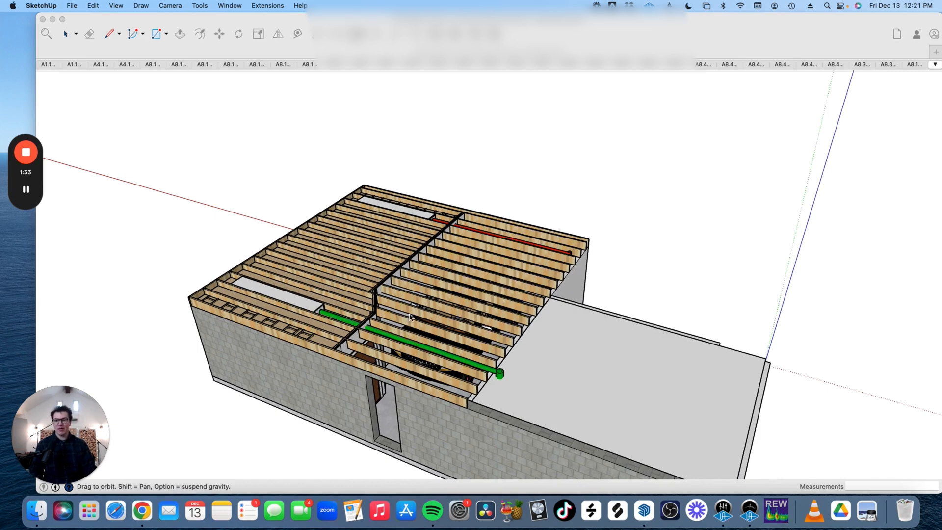
drag(409, 318, 409, 354)
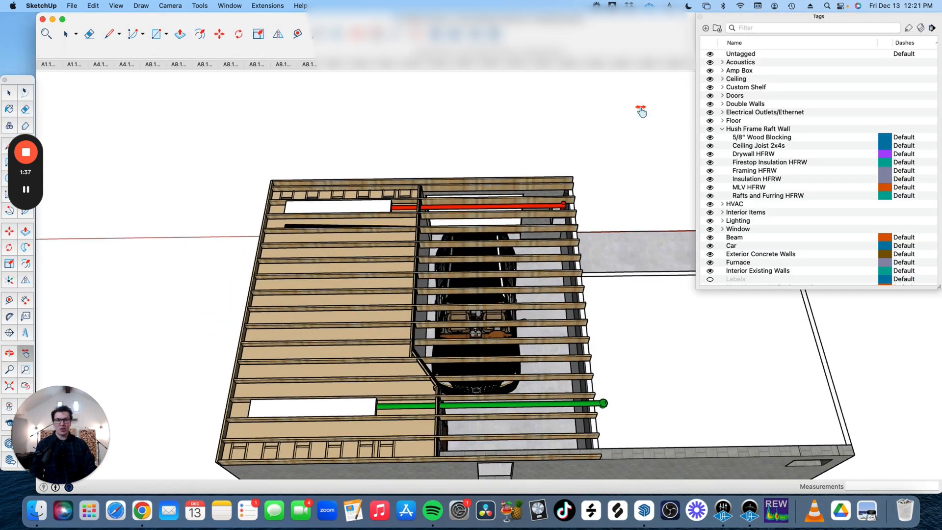
Step: Hide the Ceiling tag and expand the Acoustics tag group to expose the interior
click(711, 78)
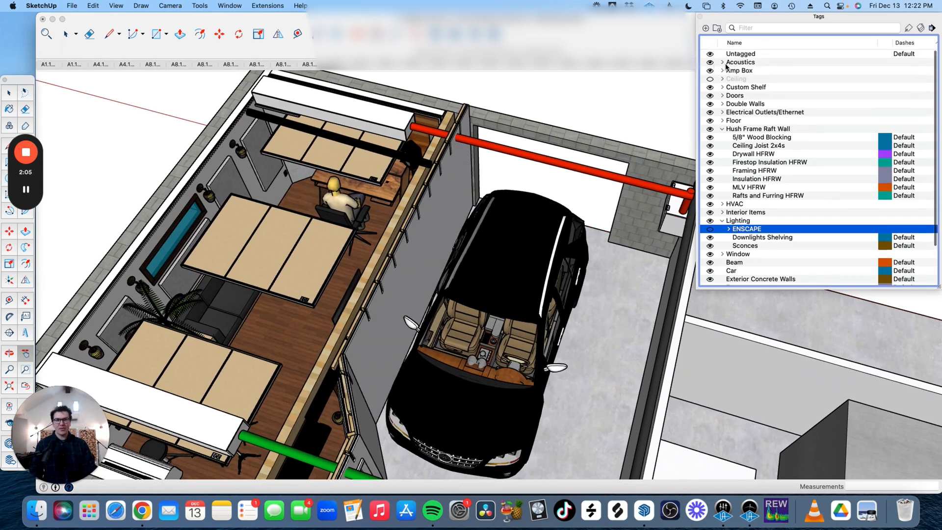
click(722, 61)
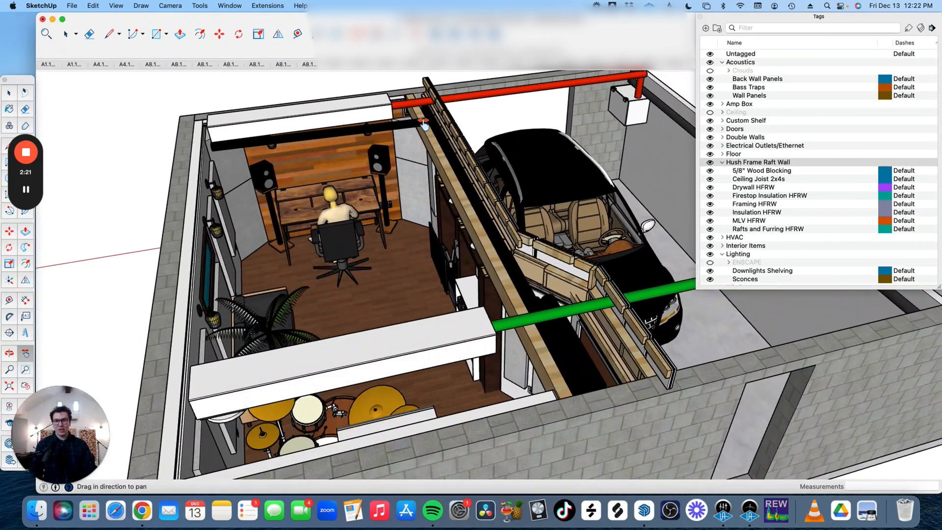
mouse_move(603, 361)
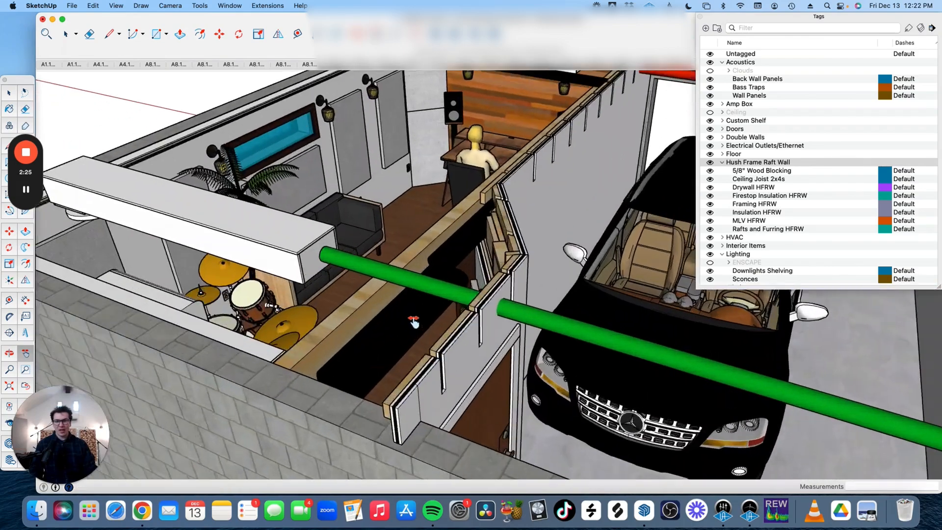
drag(412, 318, 553, 347)
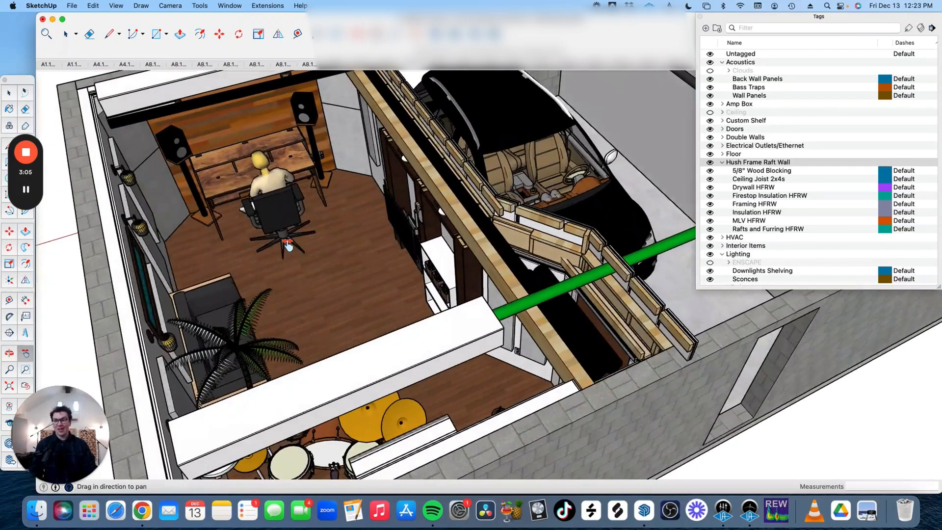
drag(289, 243, 265, 171)
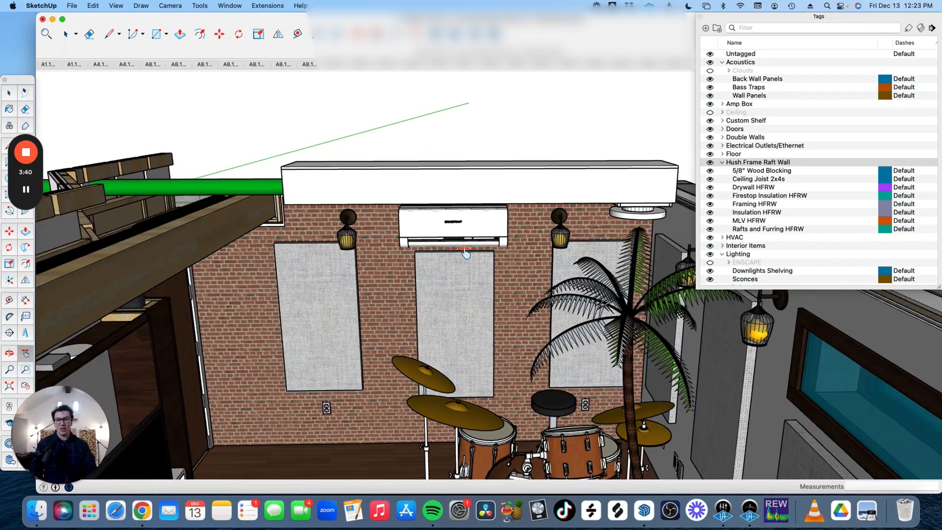
drag(466, 253, 487, 266)
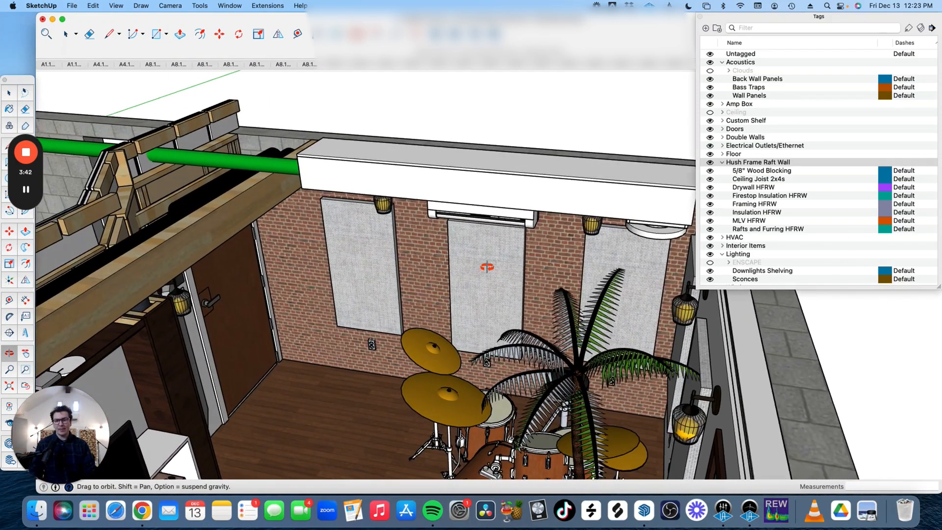
drag(487, 267, 355, 354)
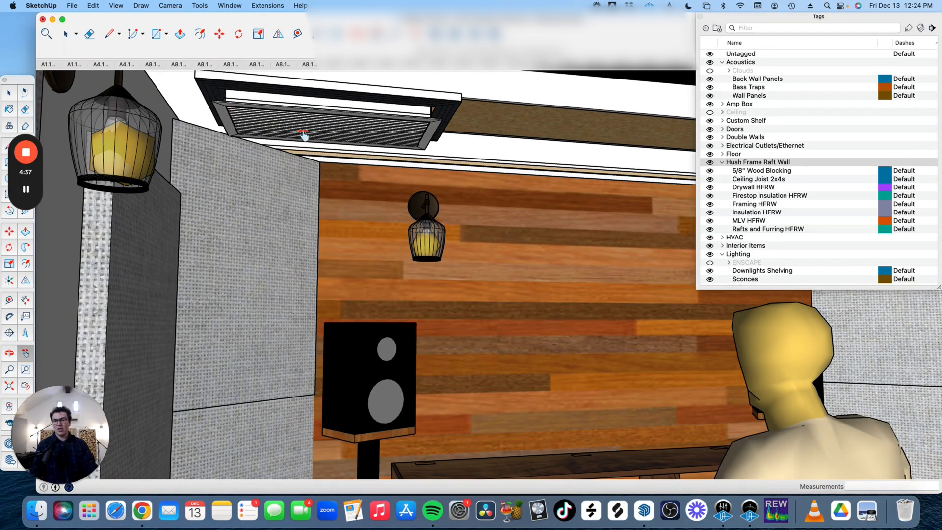
mouse_move(388, 135)
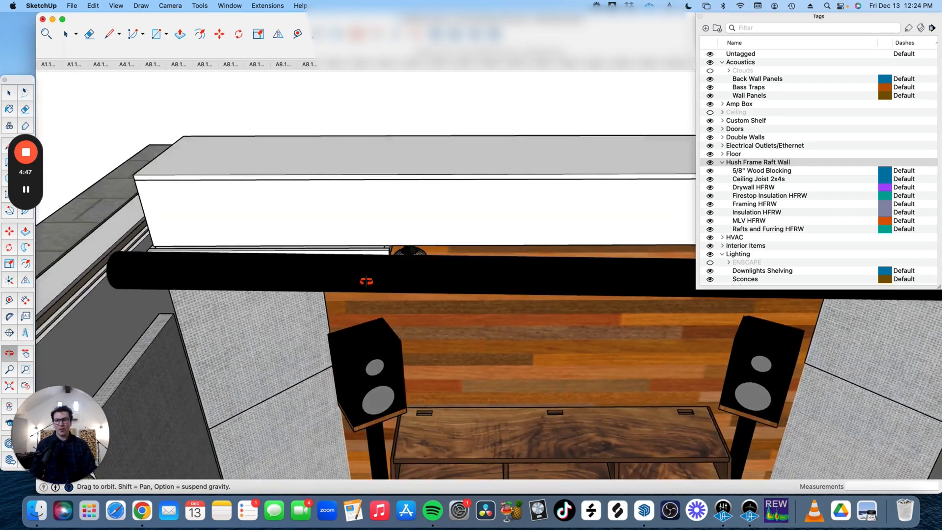
drag(367, 280, 457, 346)
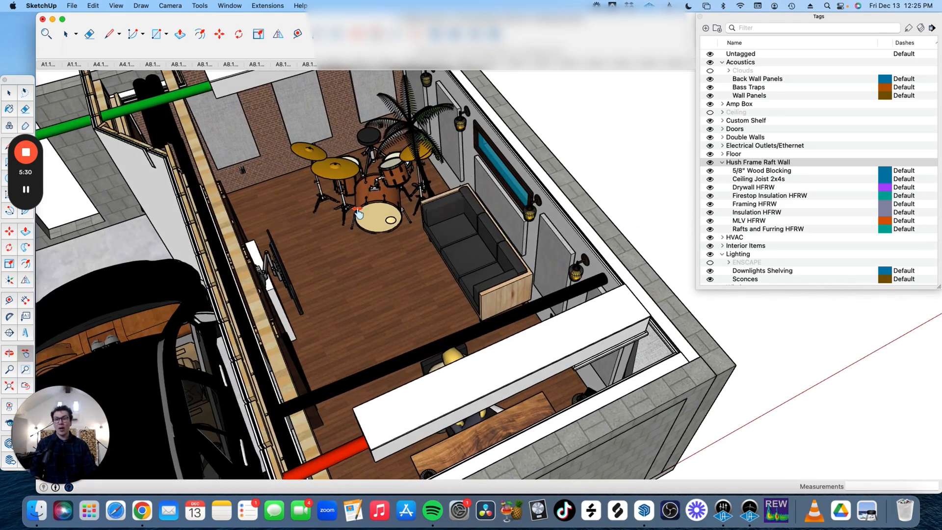
mouse_move(448, 262)
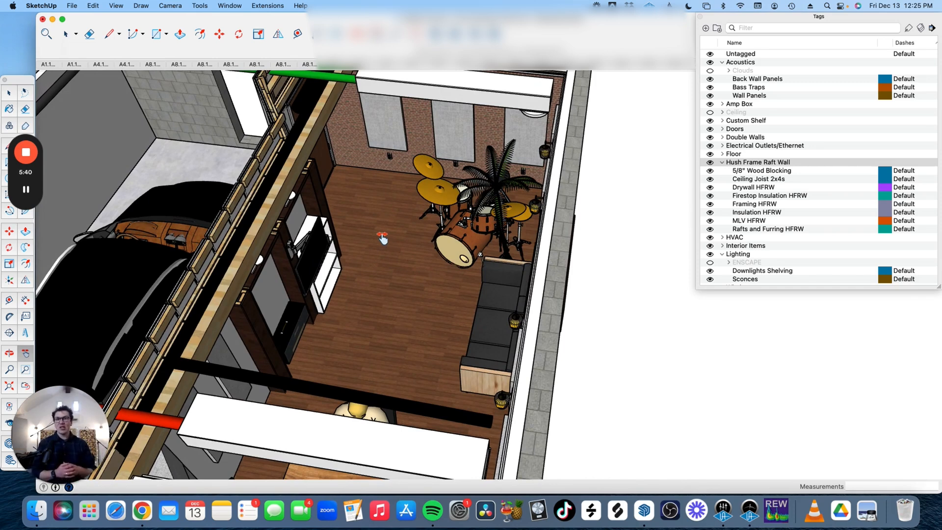
mouse_move(385, 228)
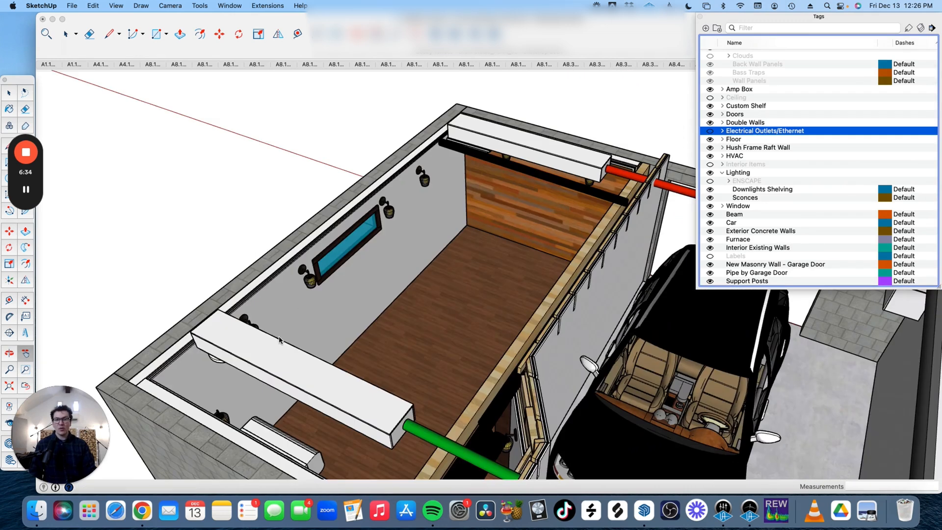
mouse_move(535, 220)
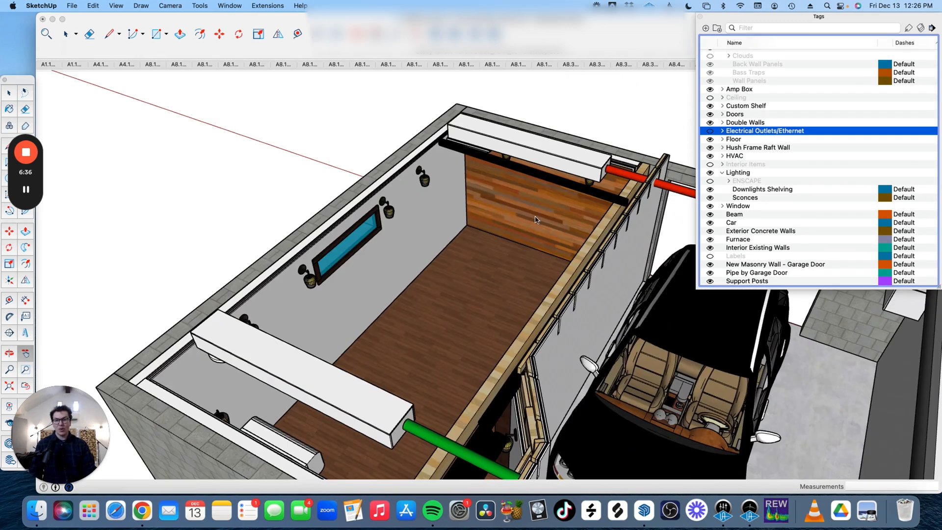
mouse_move(283, 424)
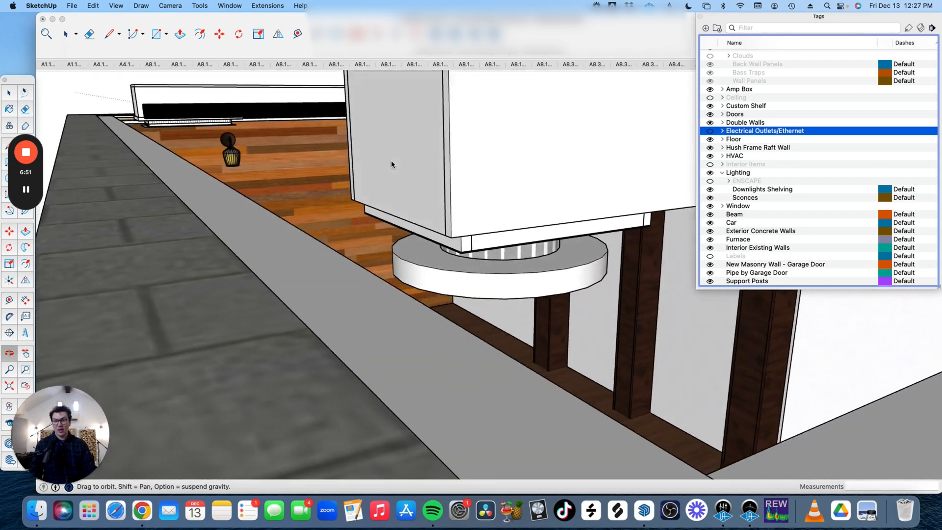
Step: Orbit along the wall top and pan past the sconces along the side wall
drag(390, 241, 337, 286)
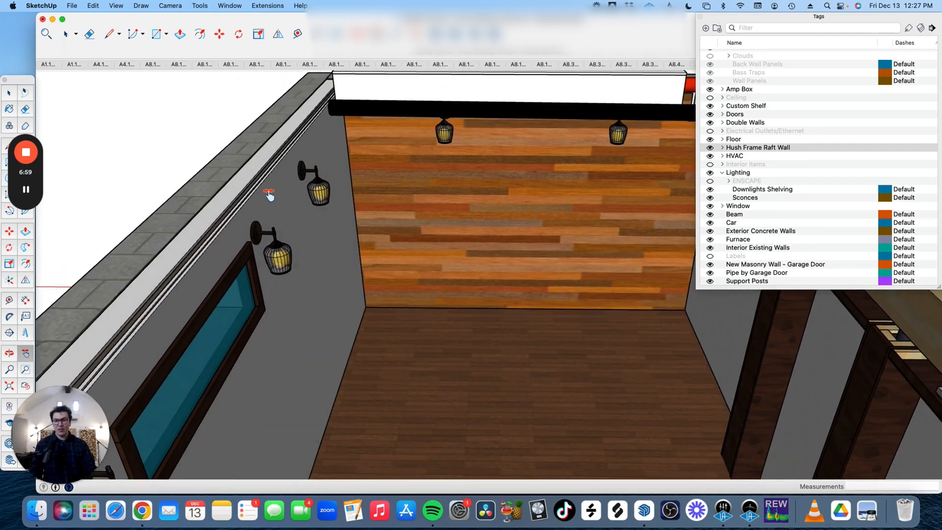
drag(269, 195, 317, 274)
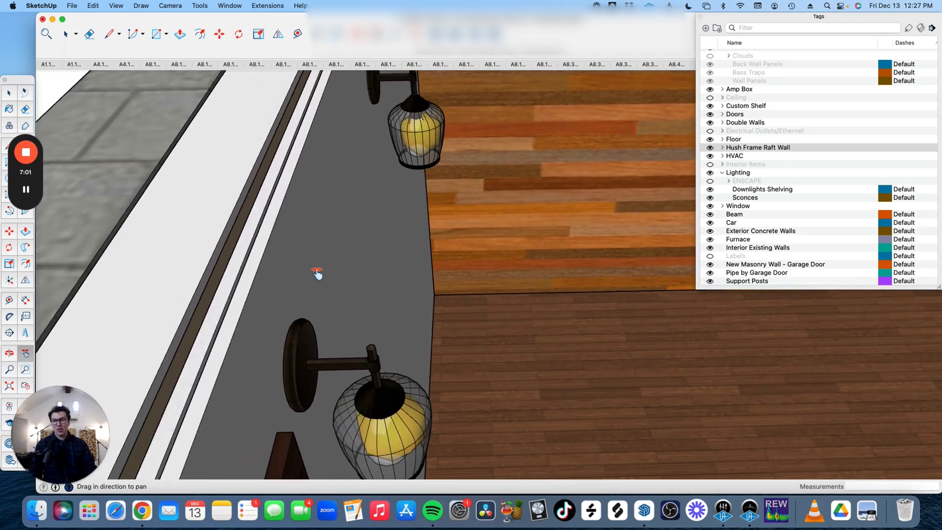
drag(317, 272, 145, 183)
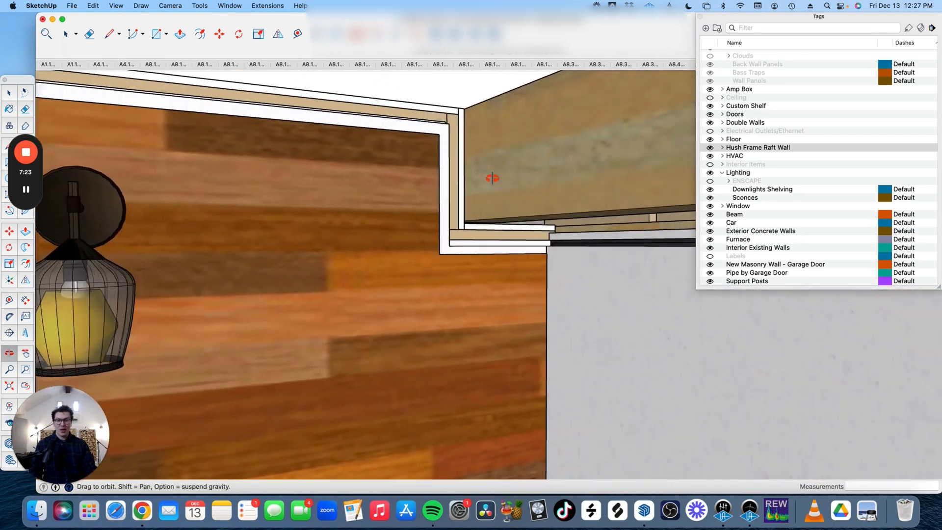
drag(492, 177, 481, 322)
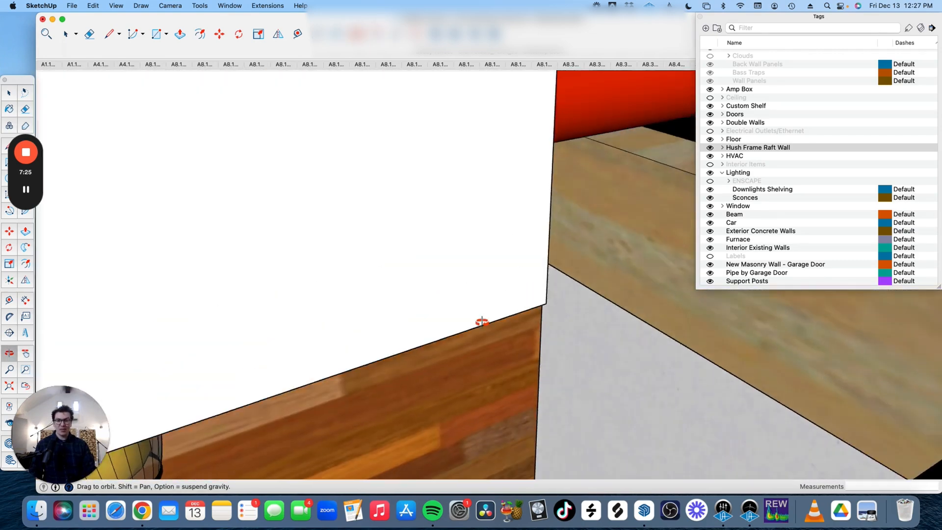
drag(481, 322, 439, 253)
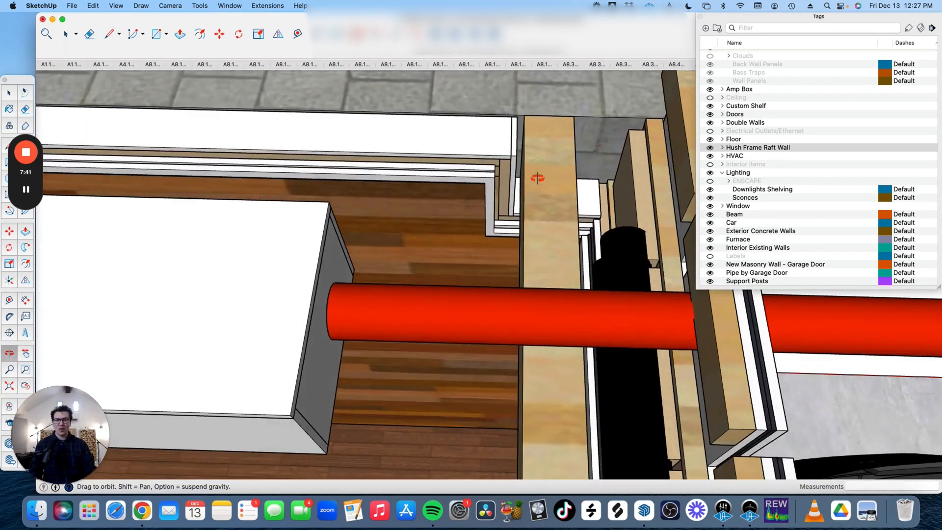
drag(538, 177, 477, 261)
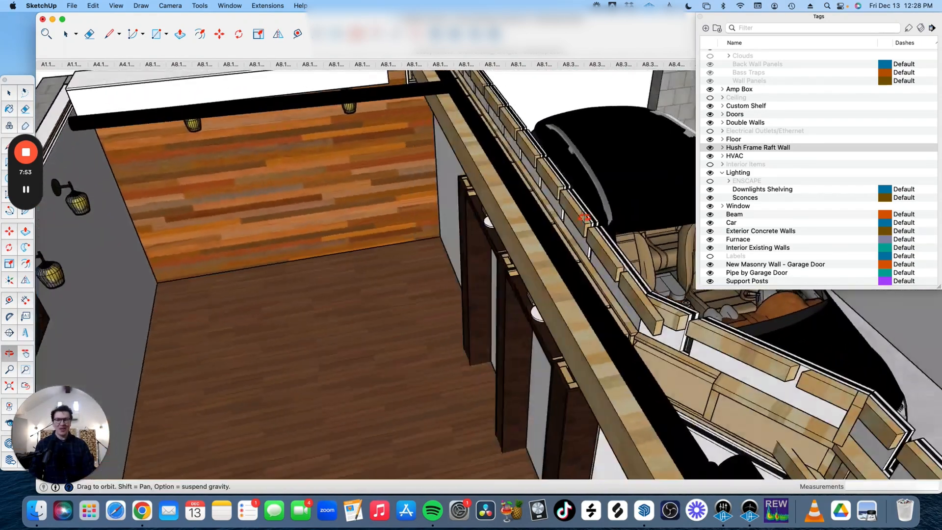
drag(584, 217, 496, 272)
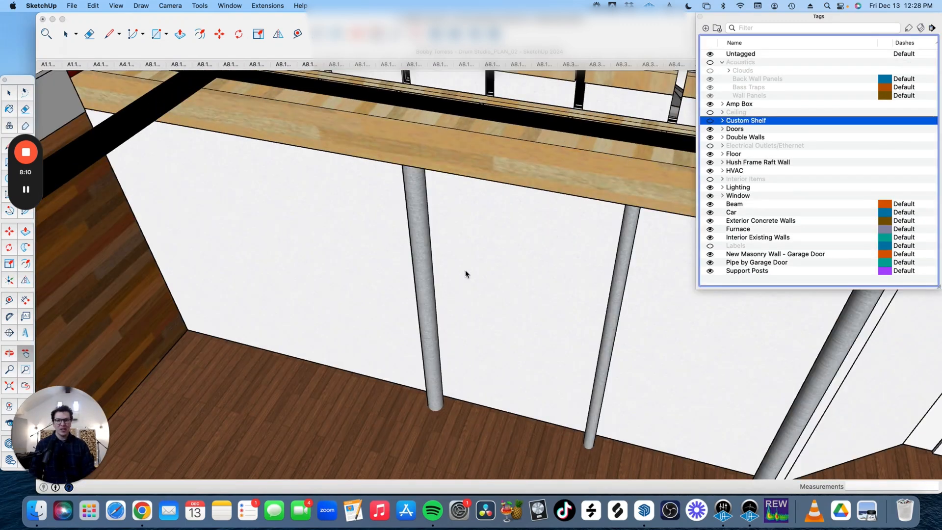
mouse_move(592, 391)
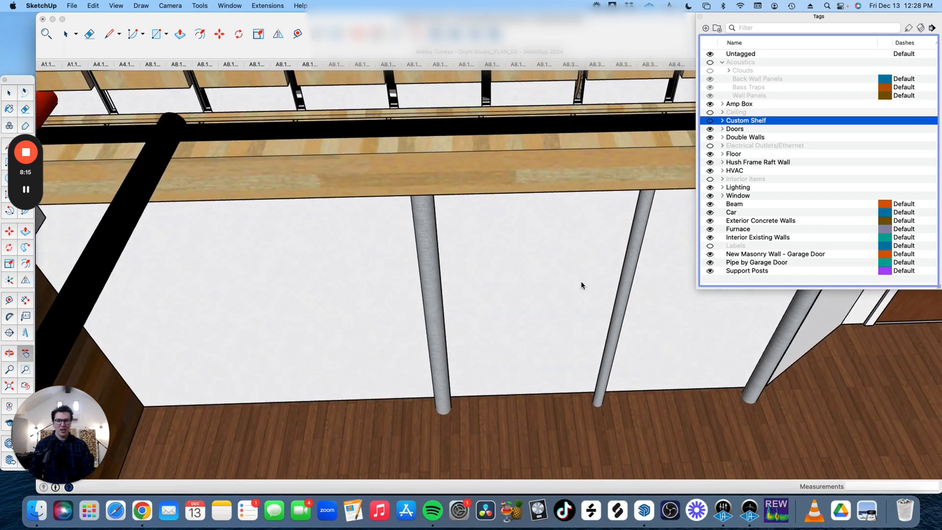
drag(581, 286, 405, 260)
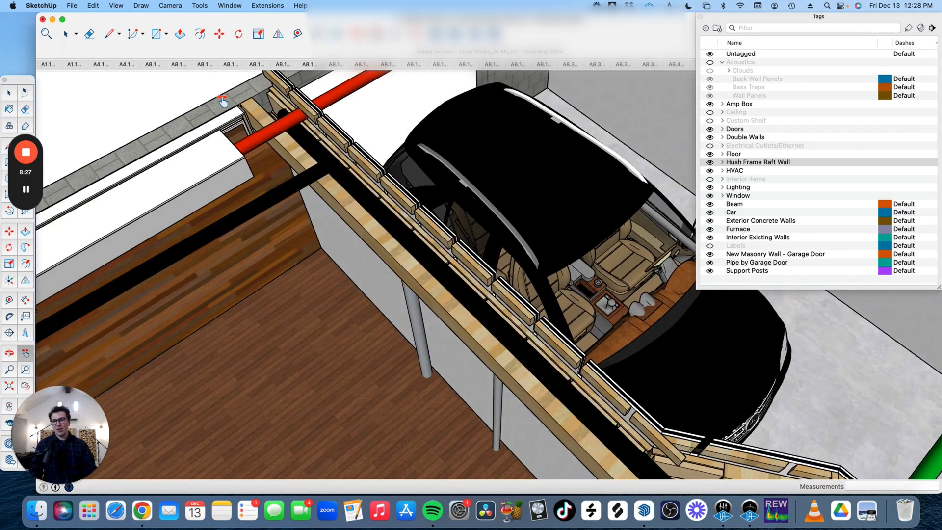
mouse_move(415, 248)
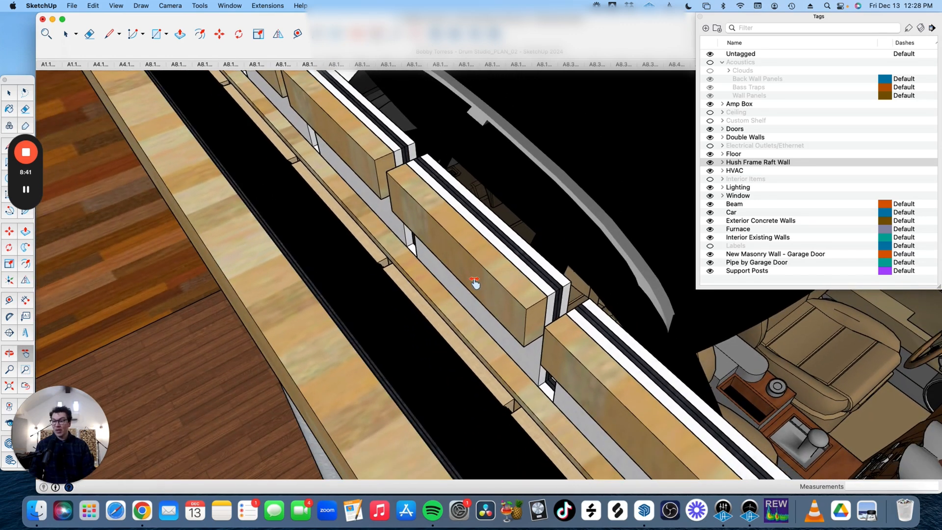
drag(474, 283, 503, 236)
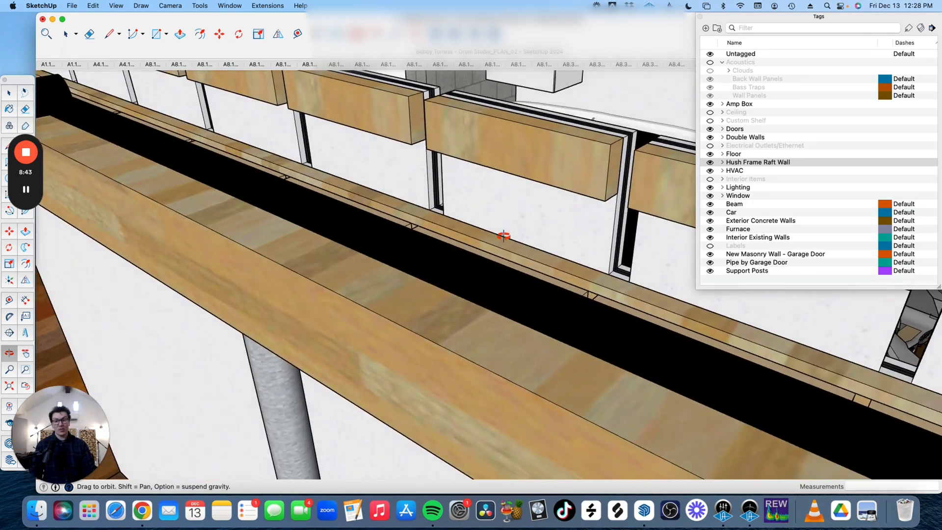
drag(501, 235, 519, 273)
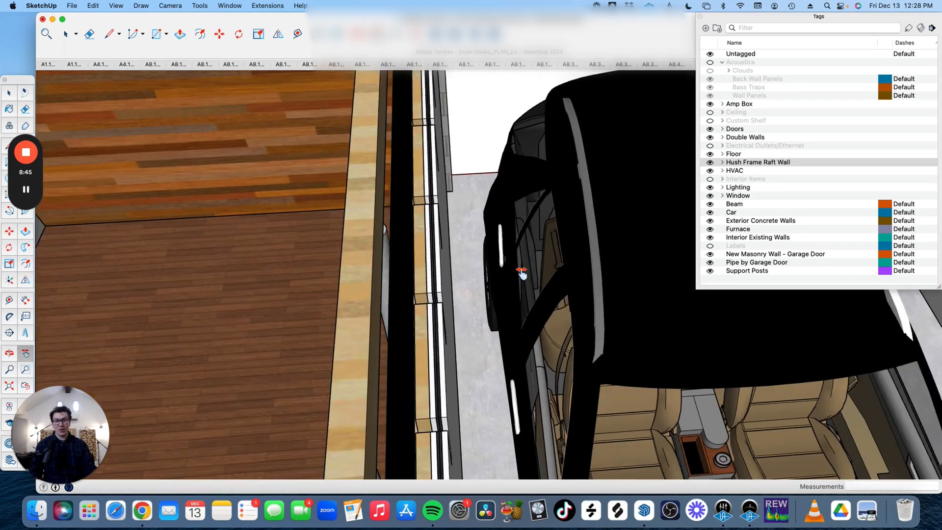
drag(522, 272, 370, 398)
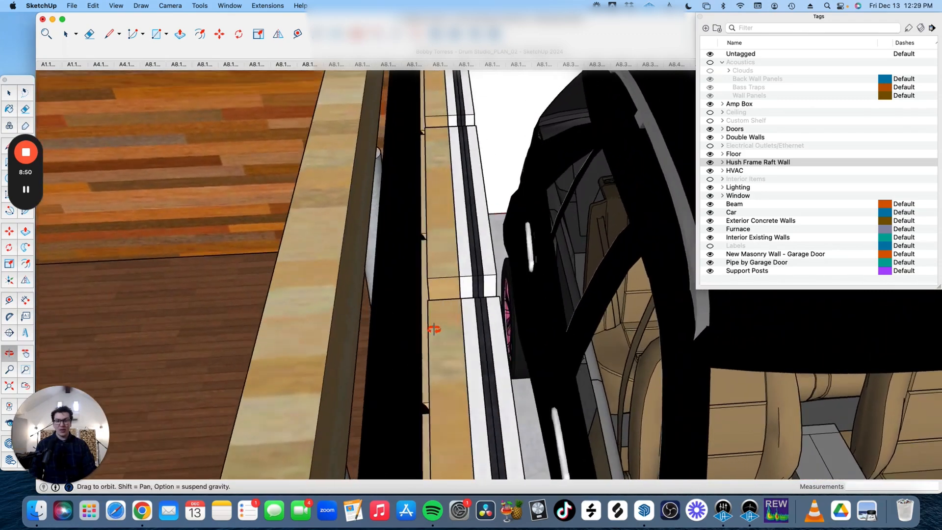
drag(434, 328, 528, 272)
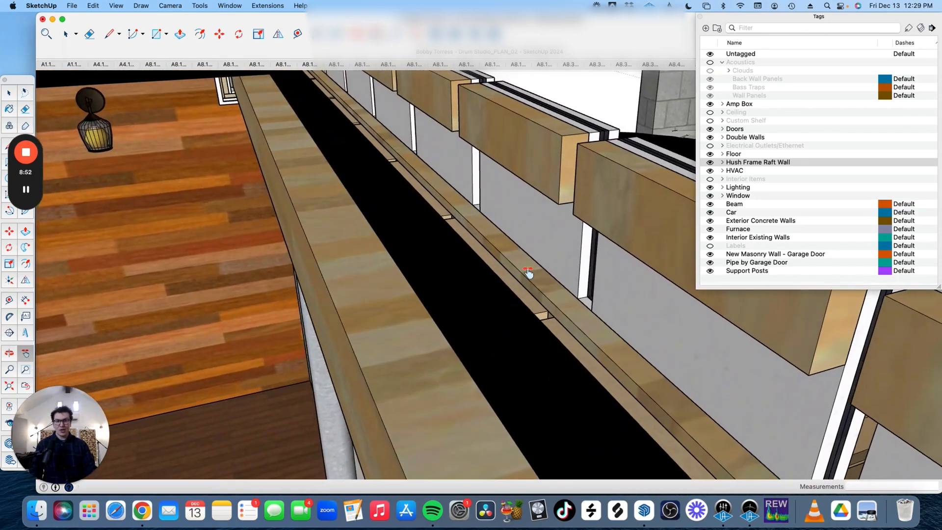
drag(528, 271, 626, 207)
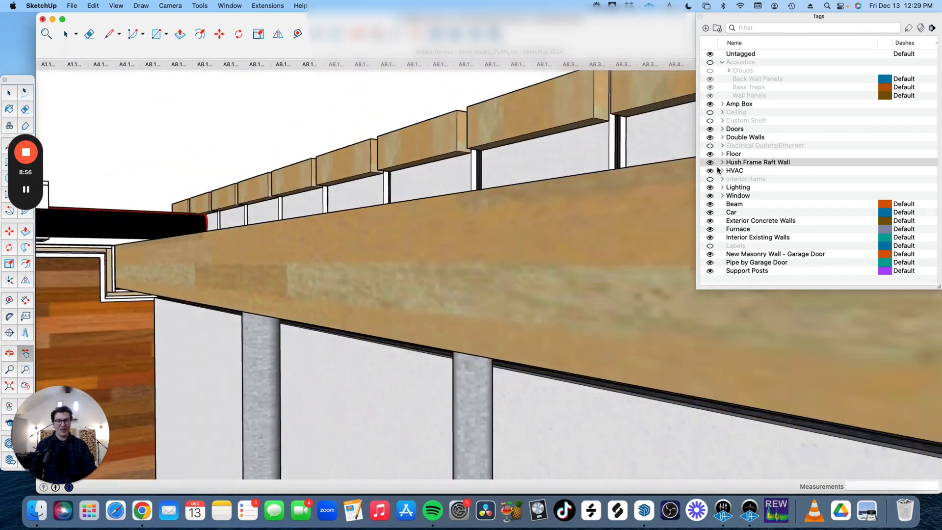
Step: Expand Hush Frame Raft Wall and hide its Drywall HFRW and MLV HFRW layers
click(722, 162)
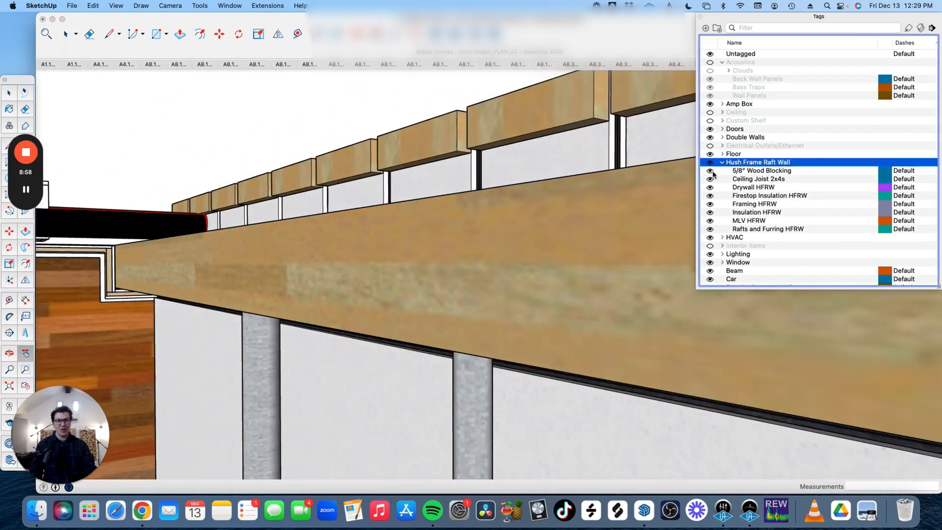
click(753, 187)
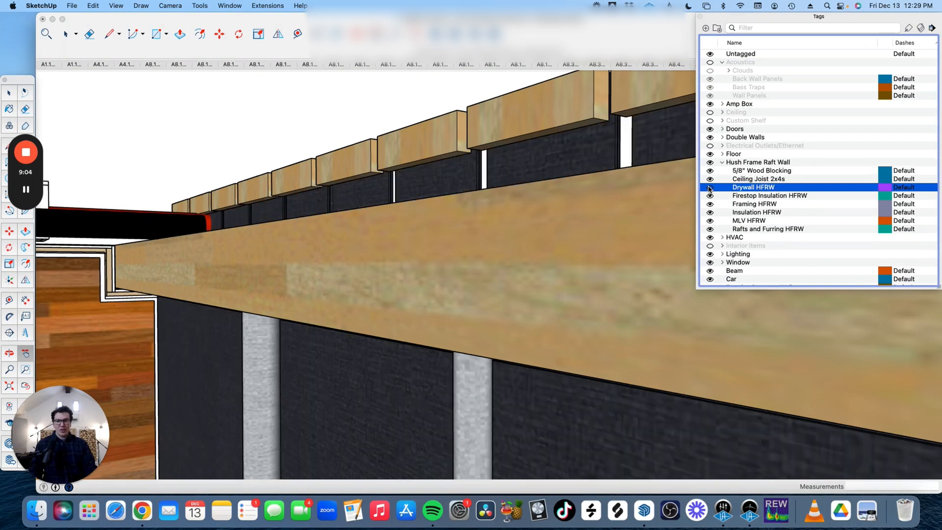
click(710, 187)
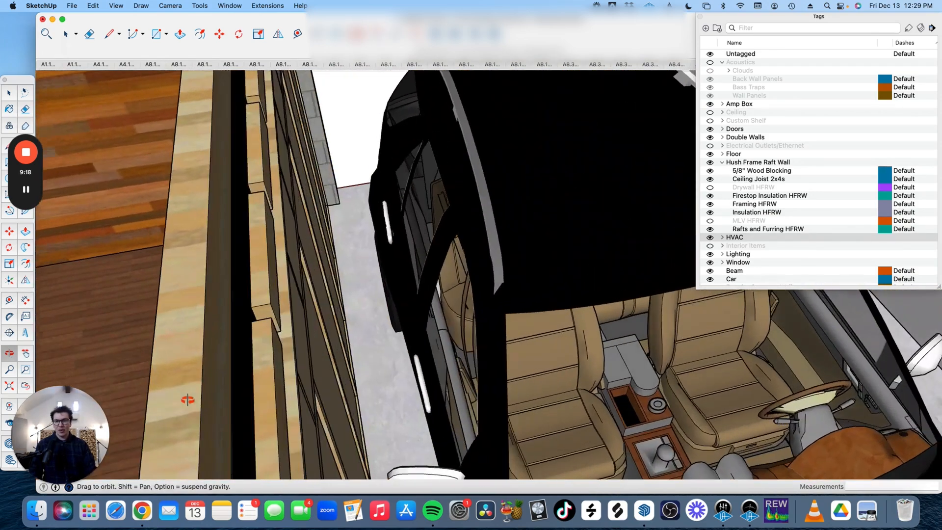
drag(188, 400, 365, 310)
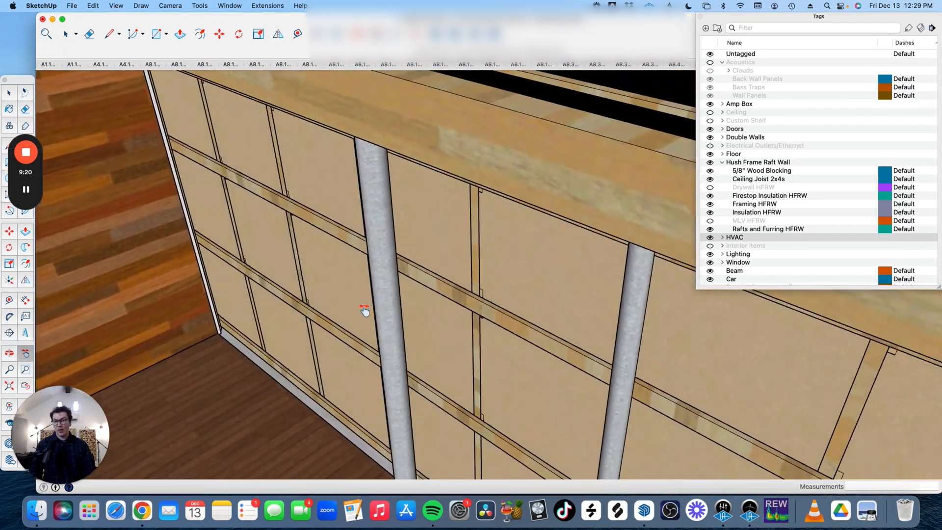
drag(364, 309, 308, 292)
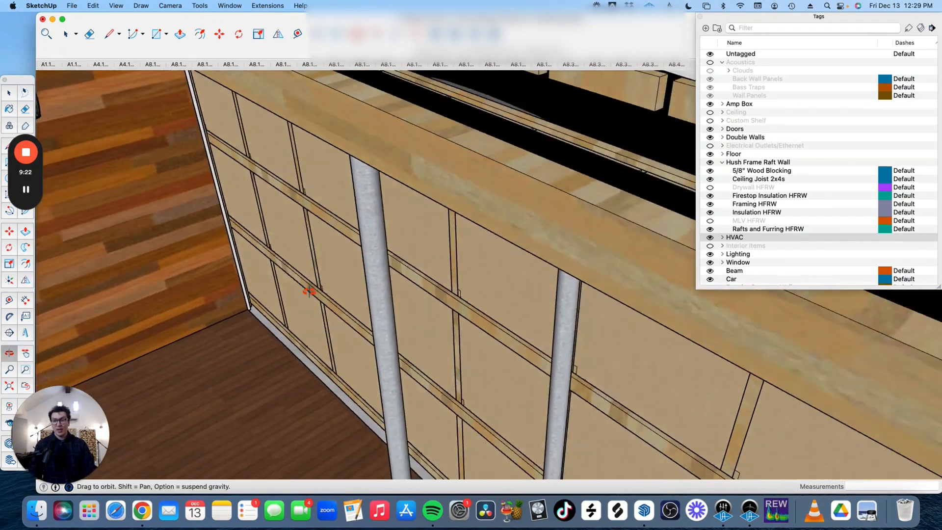
drag(310, 291, 471, 284)
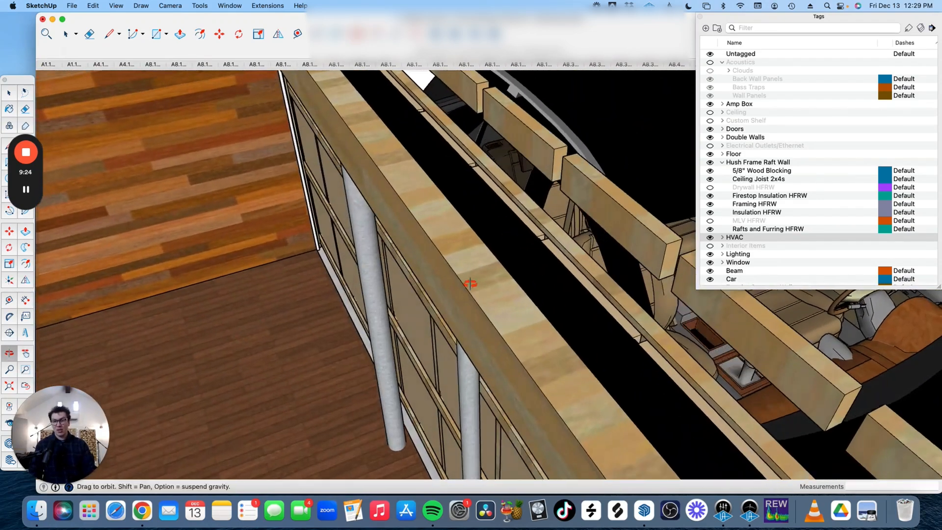
drag(471, 284, 442, 316)
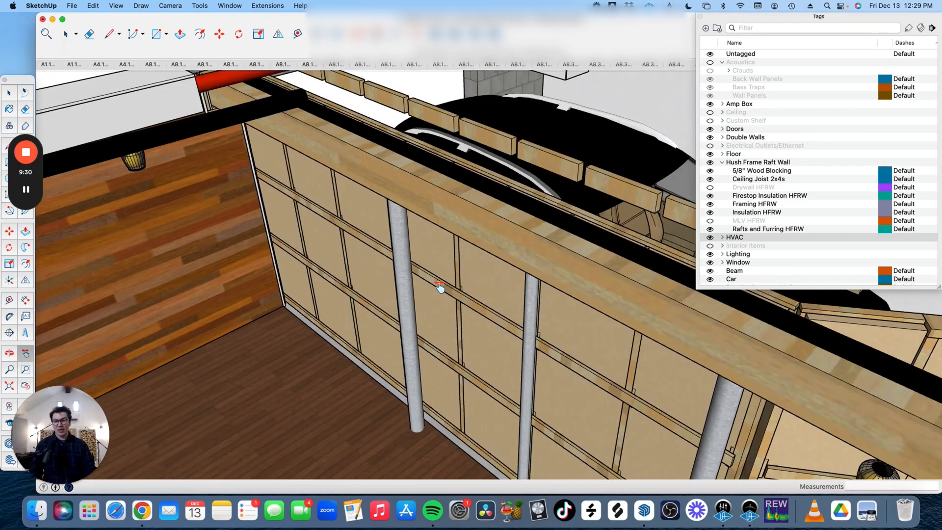
drag(441, 286, 593, 305)
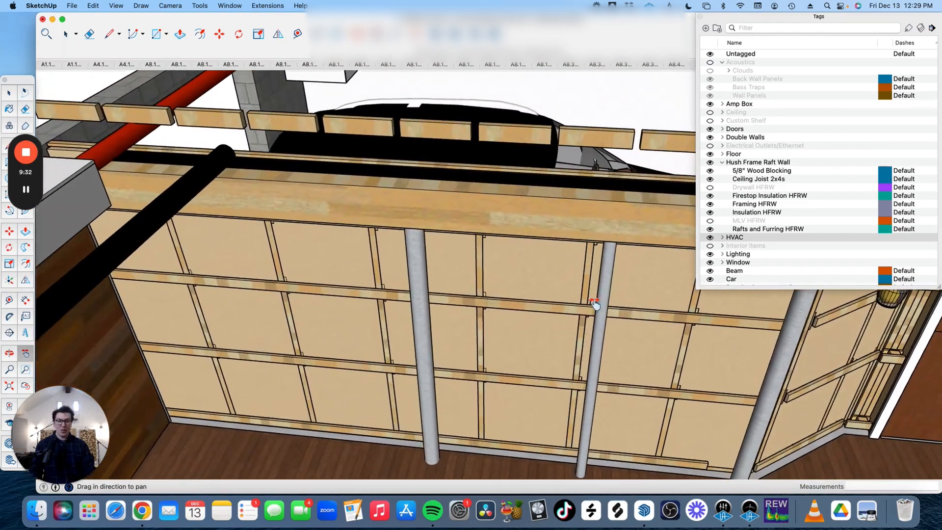
drag(595, 303, 472, 312)
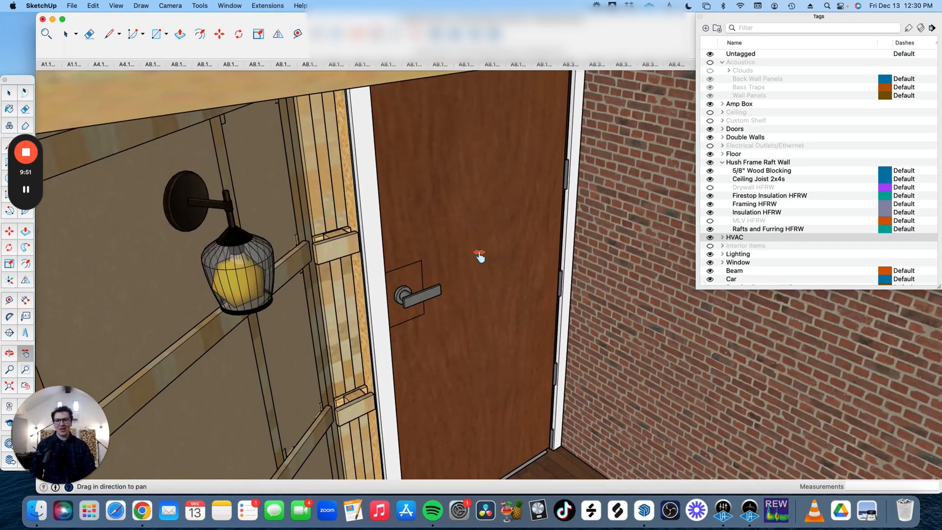
drag(479, 256, 438, 251)
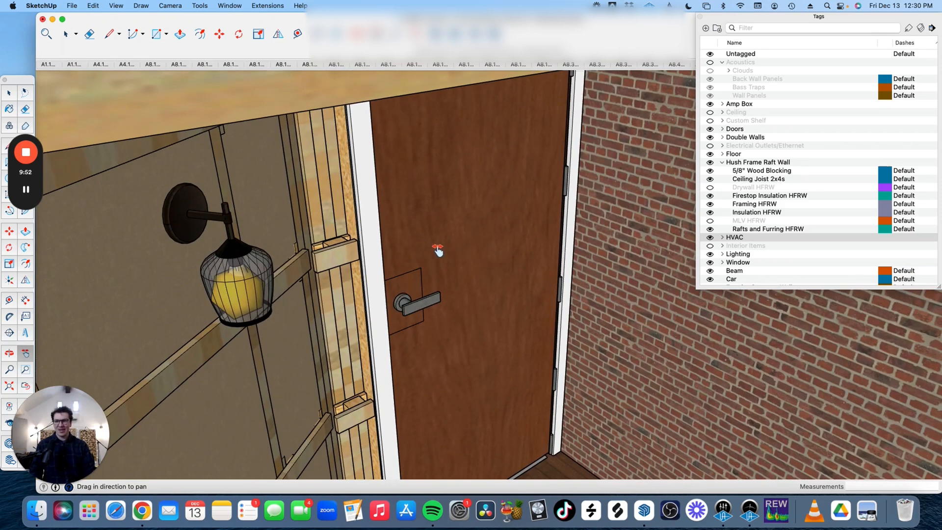
mouse_move(430, 231)
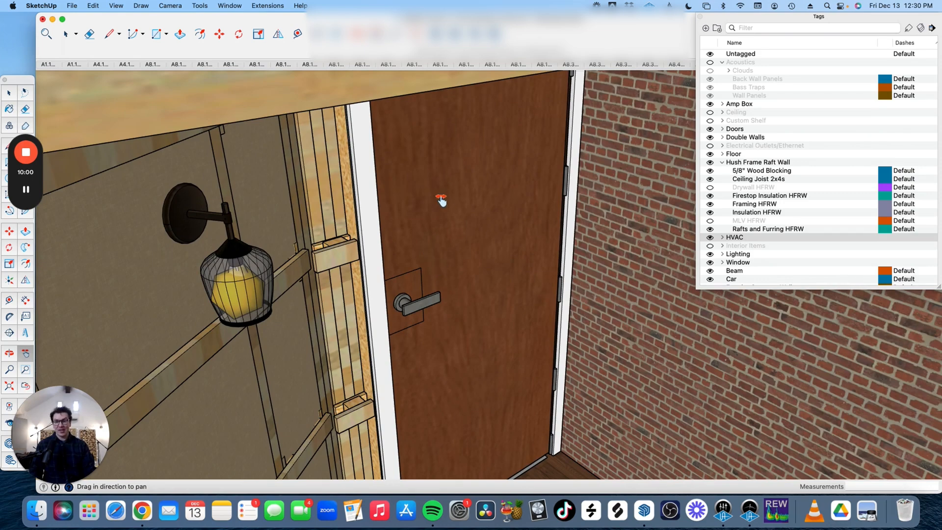
mouse_move(575, 232)
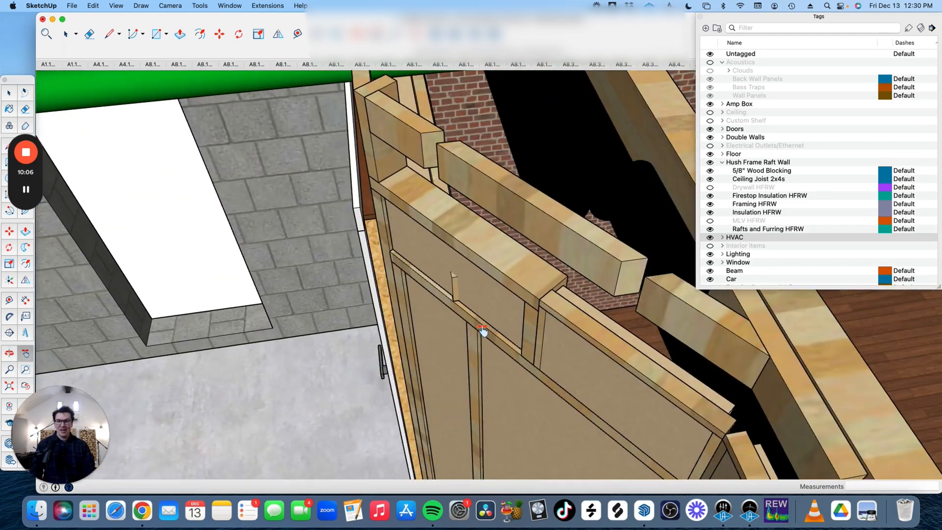
drag(484, 330, 476, 293)
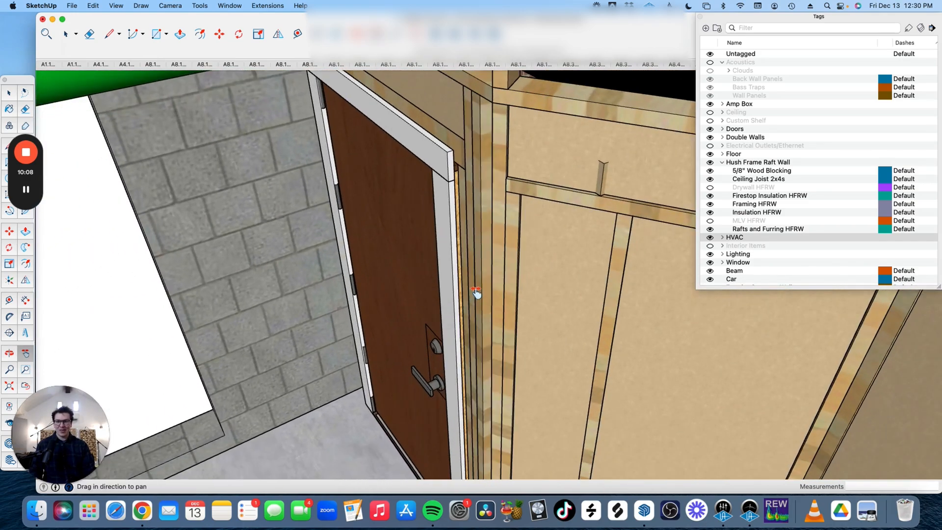
drag(475, 295, 505, 276)
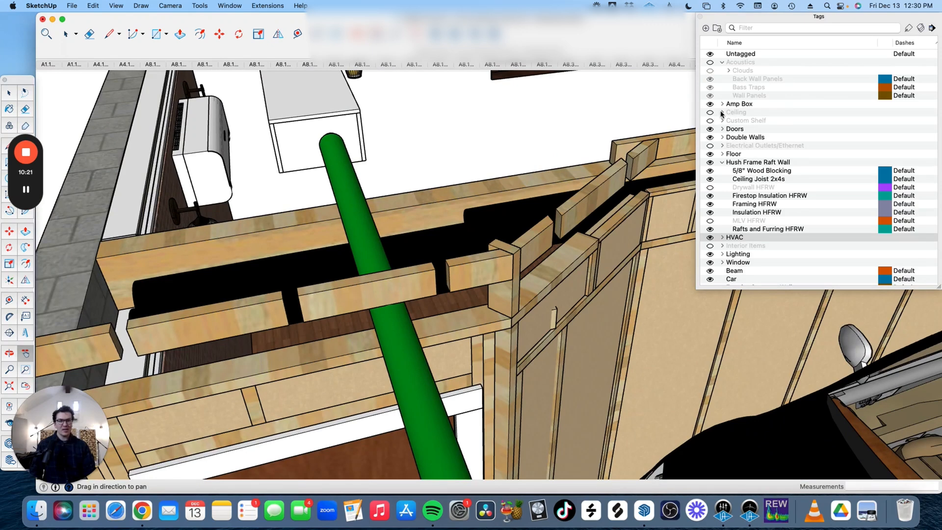
Step: Turn the Ceiling tag back on and expand its sub-tags to reveal the joists
click(723, 112)
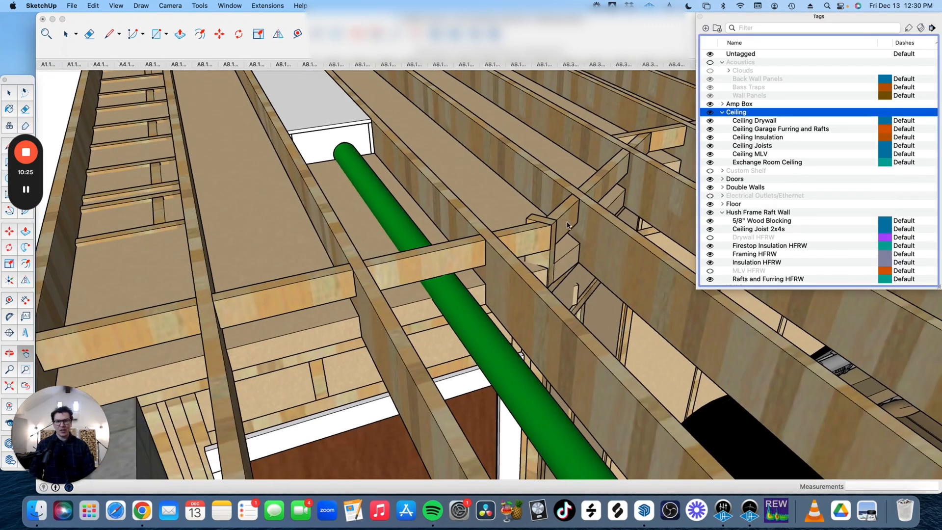
mouse_move(358, 280)
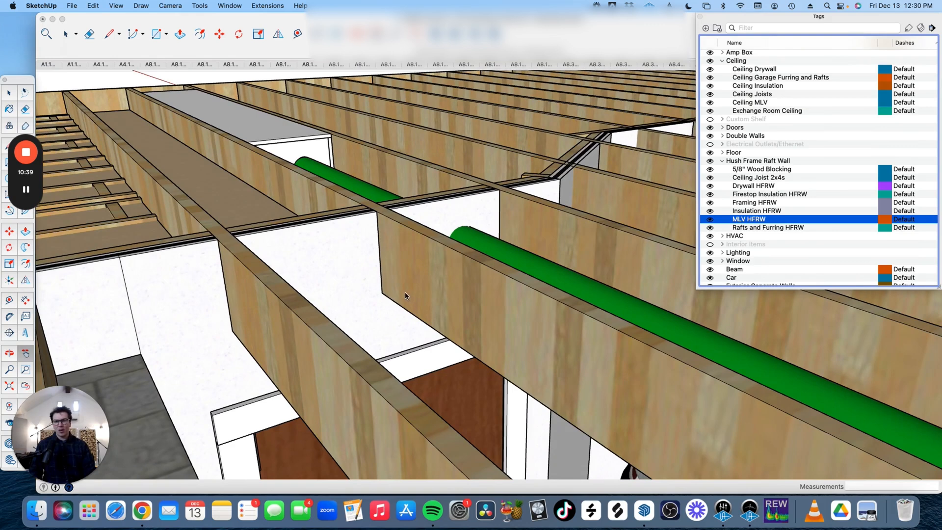
mouse_move(201, 349)
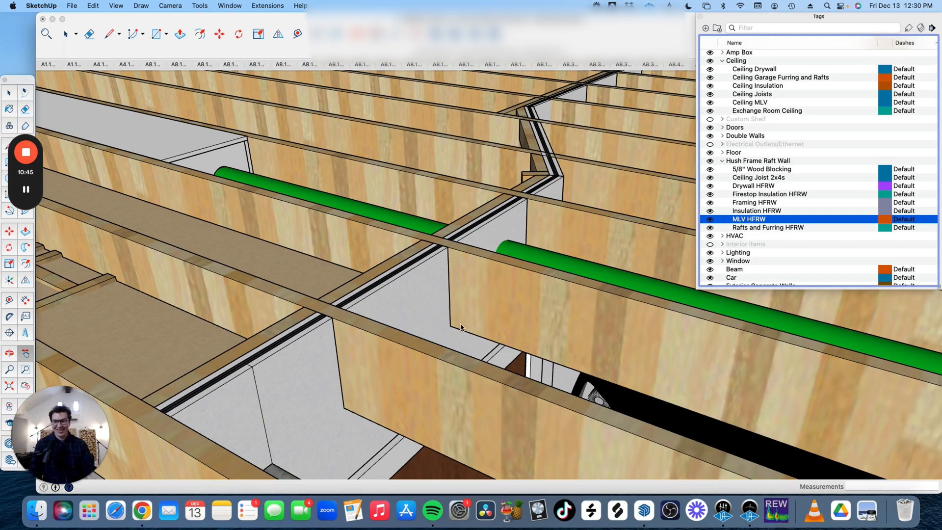
mouse_move(433, 255)
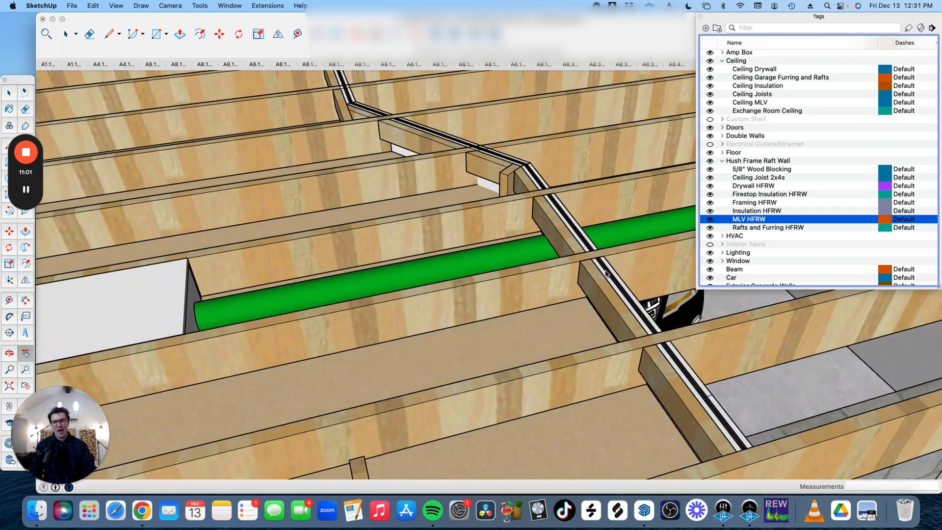
mouse_move(554, 314)
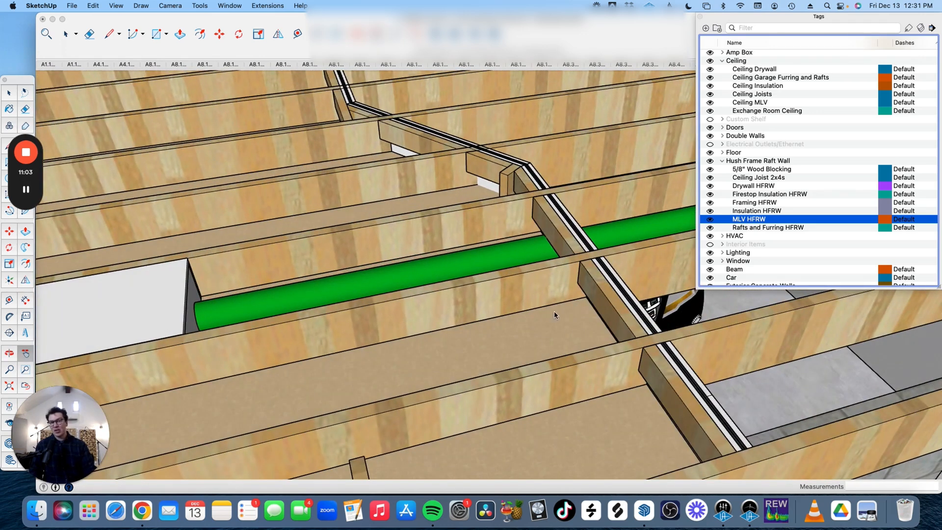
mouse_move(481, 412)
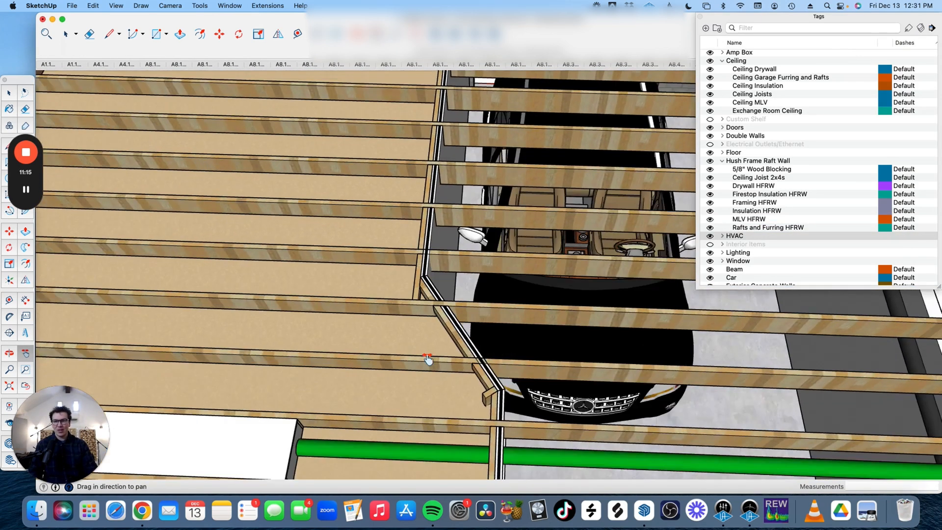
Step: Orbit up through the joists and along the open supply baffle box from both ends
drag(427, 359, 453, 180)
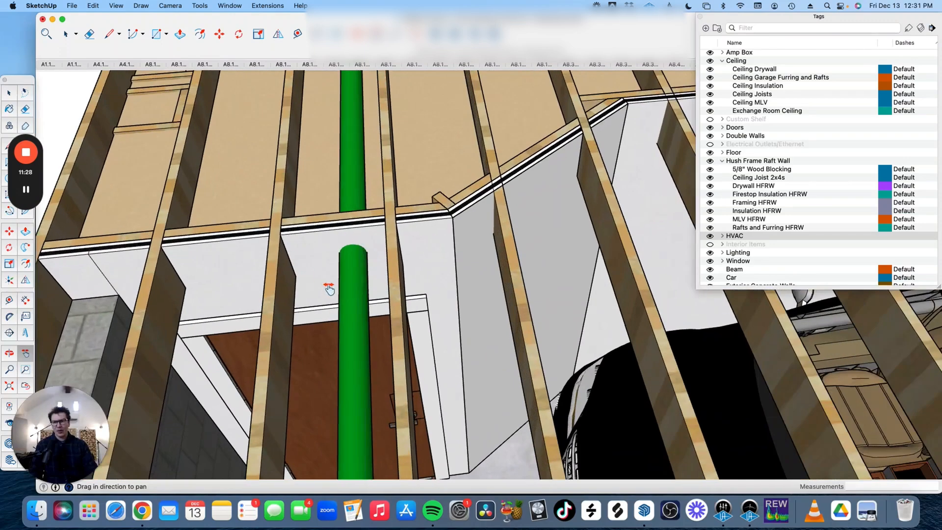
drag(329, 289, 460, 276)
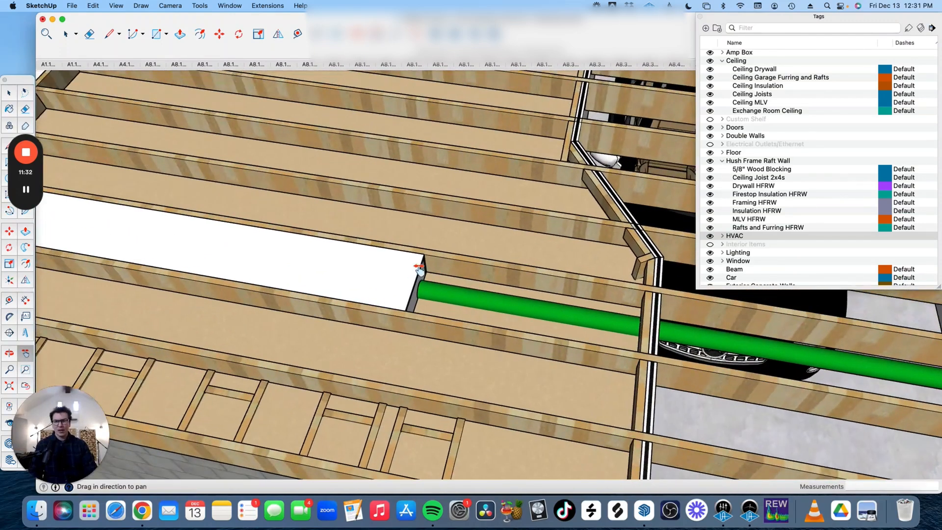
drag(420, 271, 453, 268)
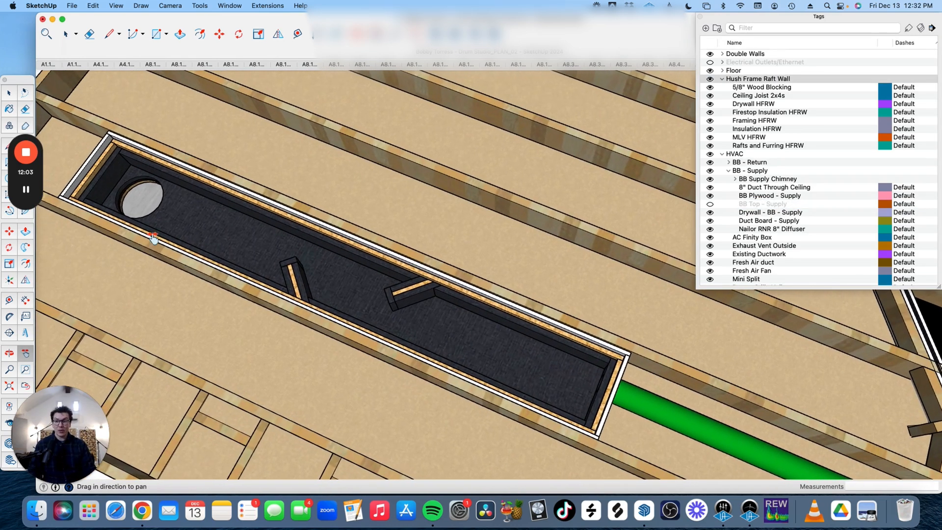
mouse_move(592, 379)
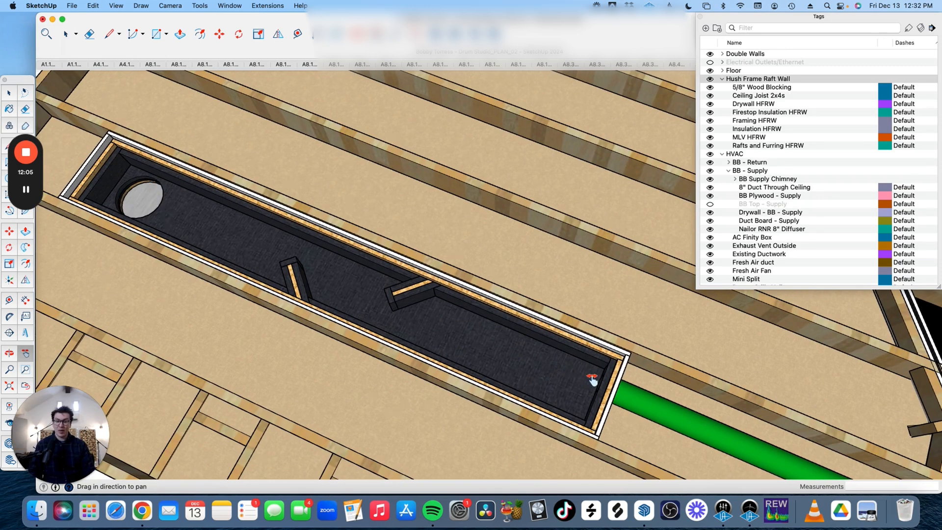
mouse_move(244, 247)
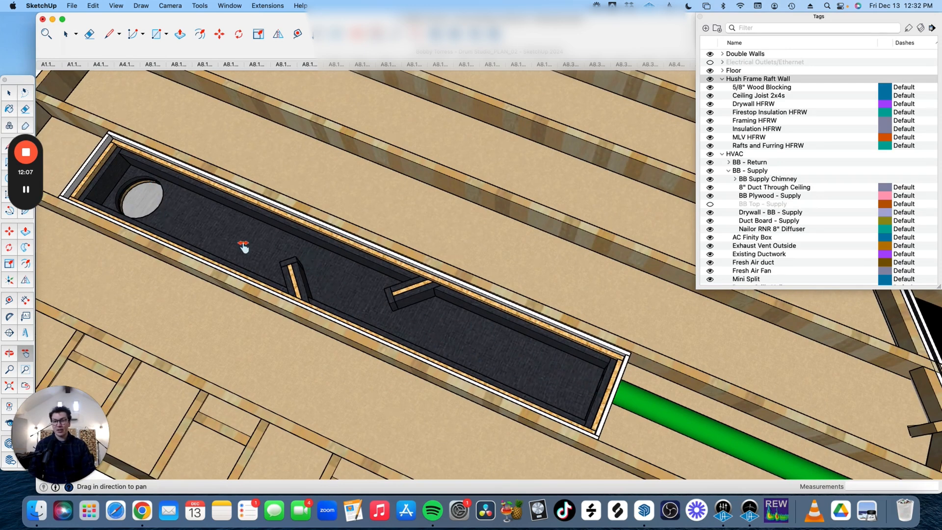
mouse_move(400, 307)
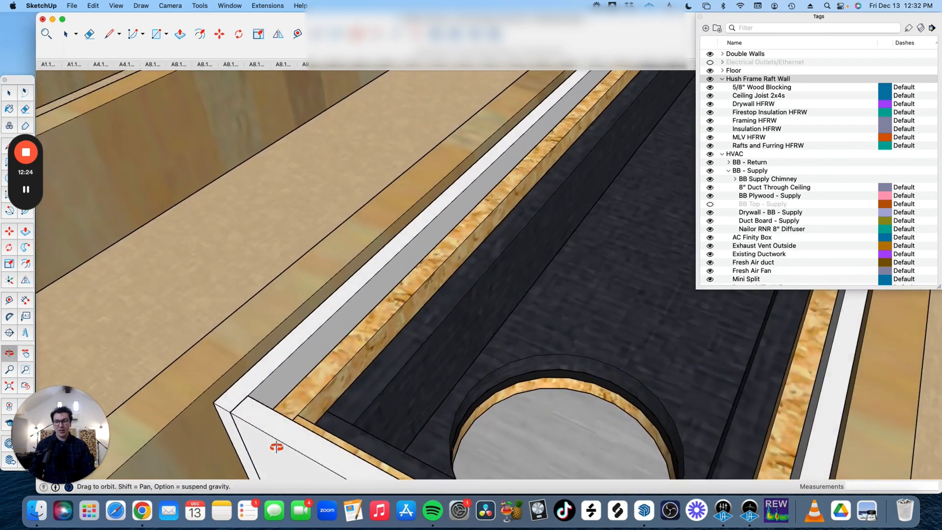
drag(277, 447, 253, 400)
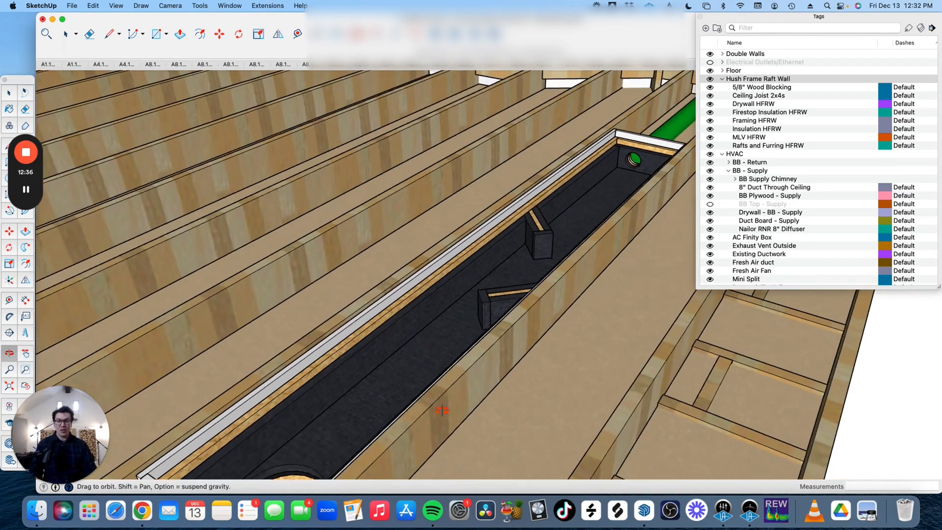
drag(442, 410, 529, 308)
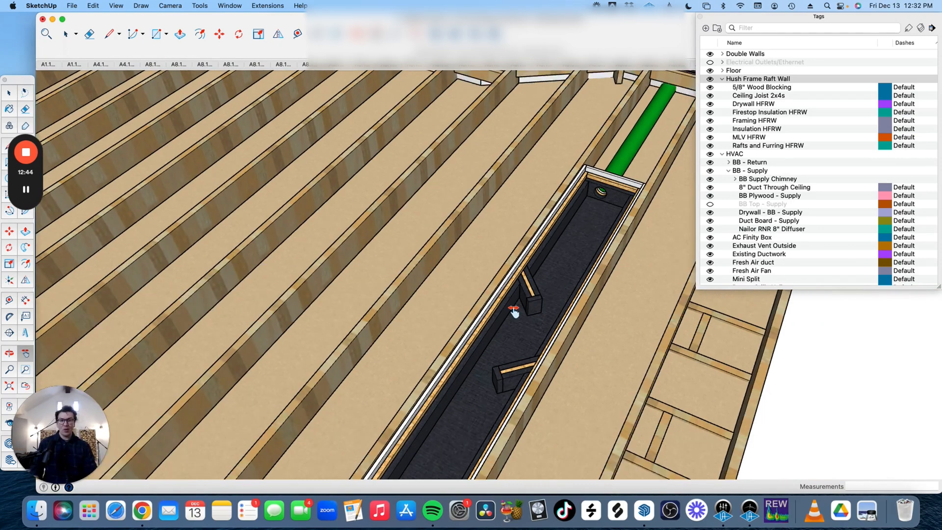
Step: Follow the box toward its grille end beside the black duct, then back out over the framing
drag(514, 310, 571, 288)
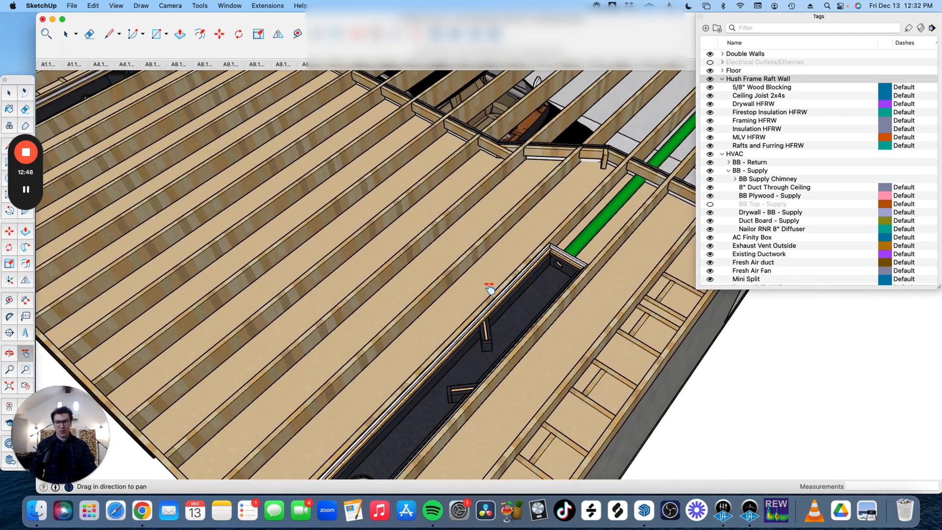
mouse_move(491, 270)
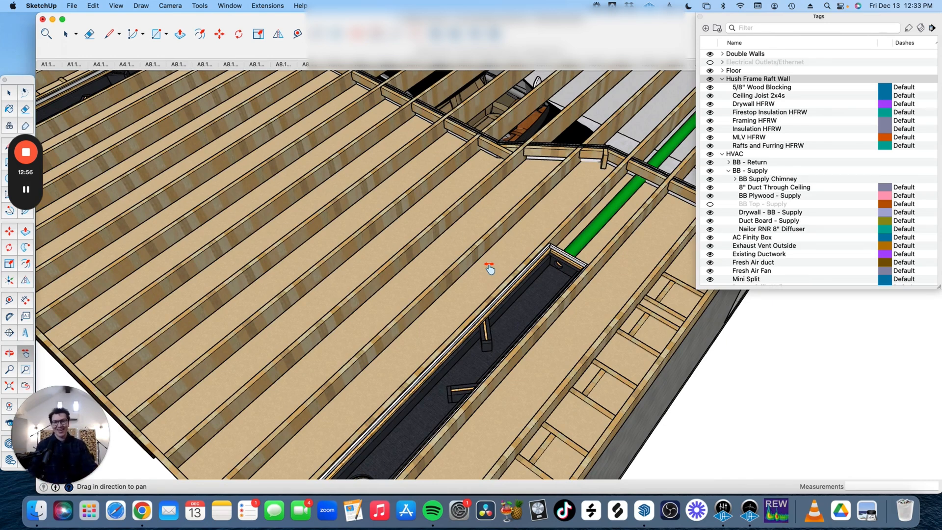
drag(490, 268, 532, 321)
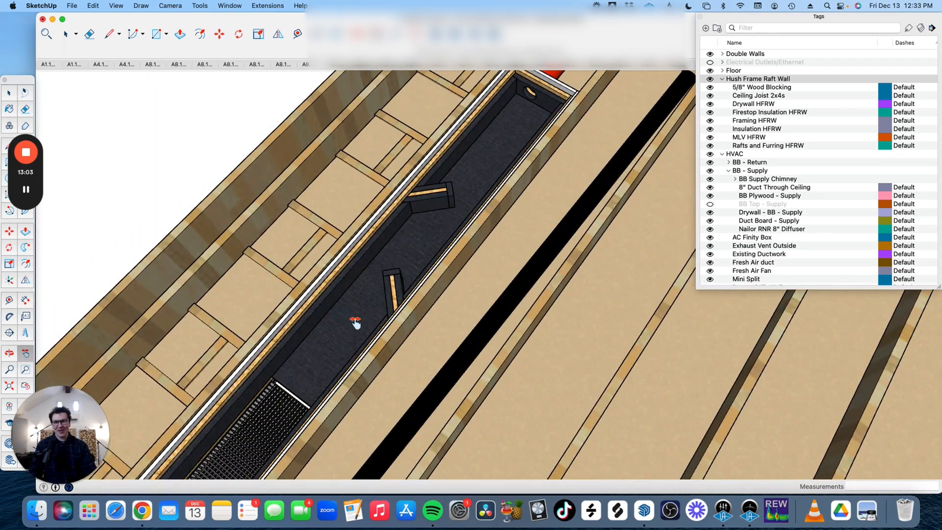
drag(355, 321, 324, 366)
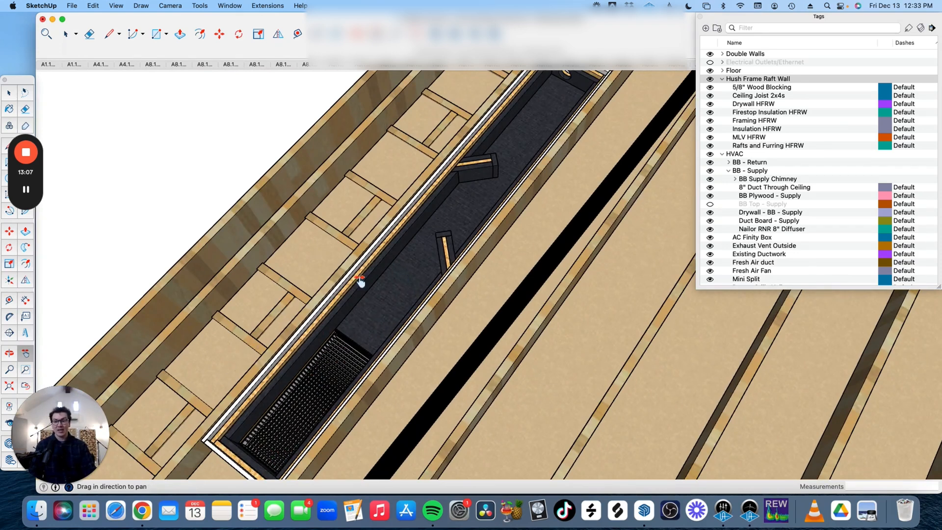
drag(360, 283, 471, 193)
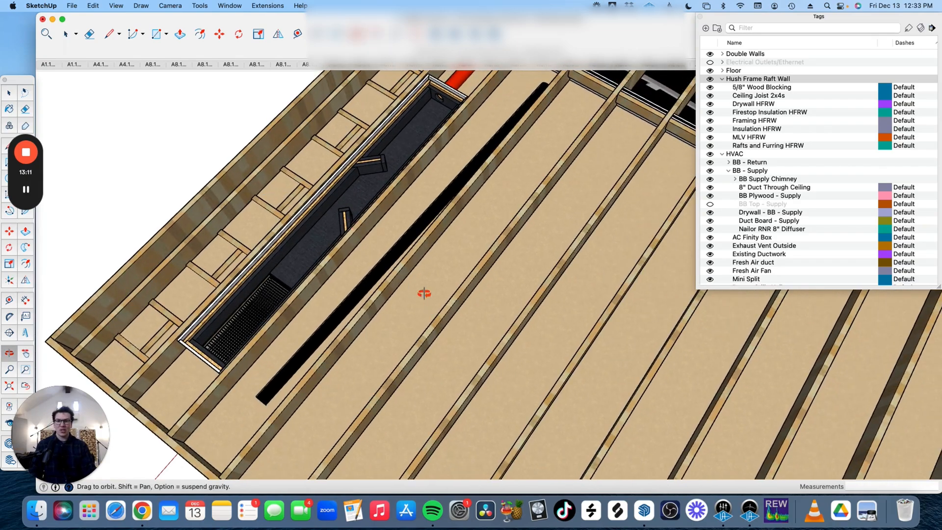
drag(424, 293, 393, 301)
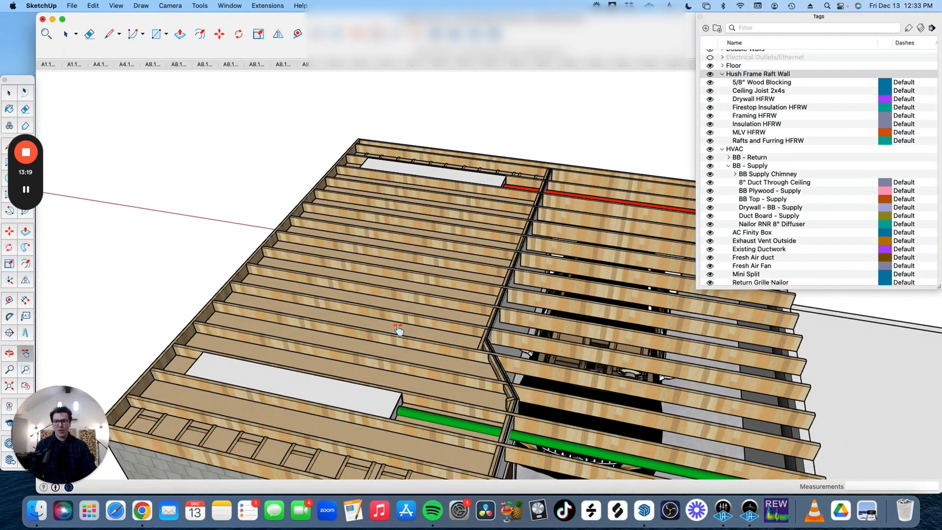
Step: Orbit into the ceiling cavity to view the twin black ducts over the joists and blocking
drag(396, 327, 329, 246)
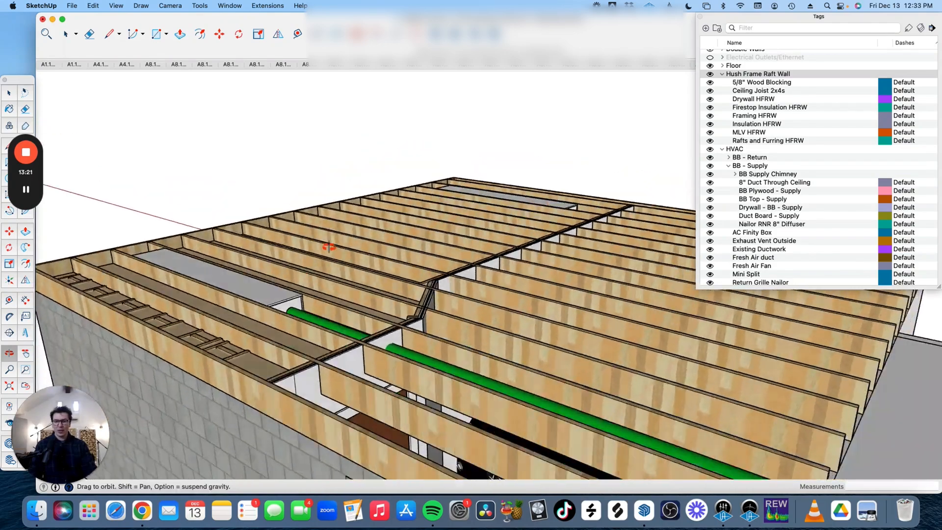
drag(328, 247, 409, 377)
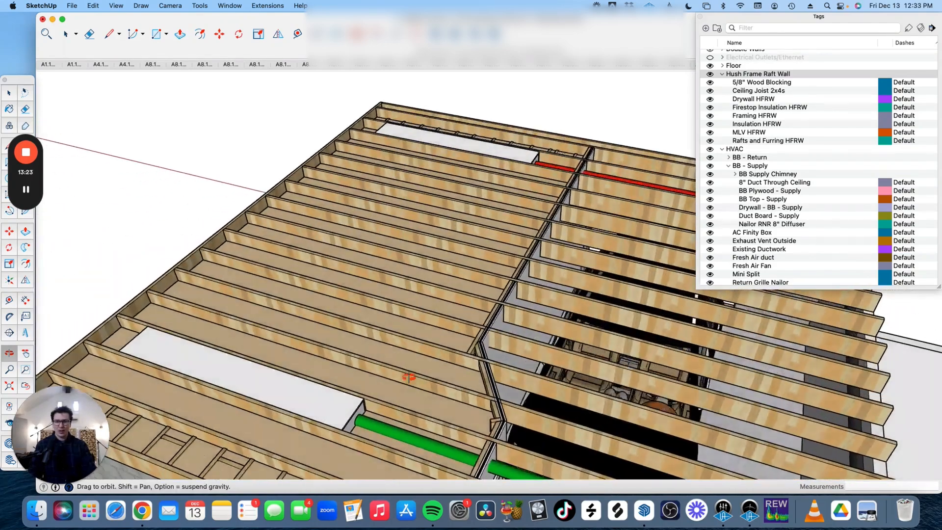
drag(409, 379, 419, 276)
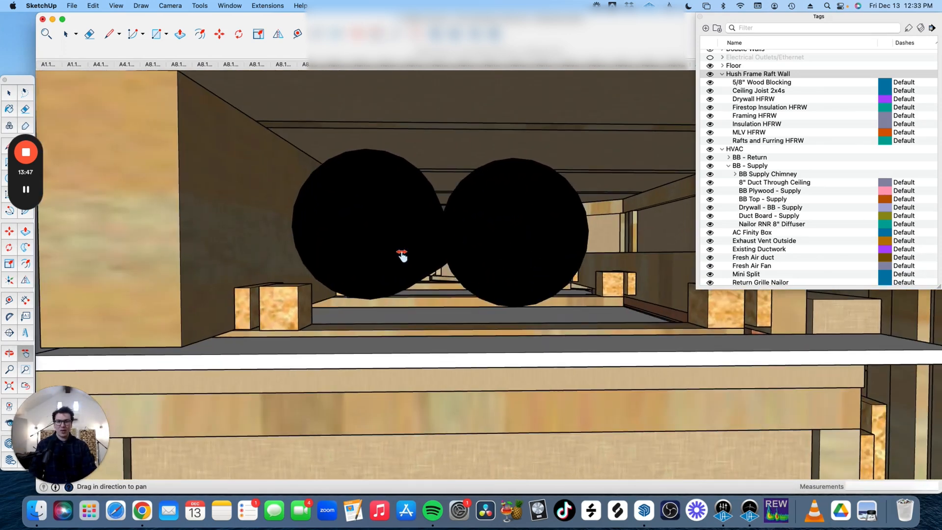
drag(403, 257, 396, 147)
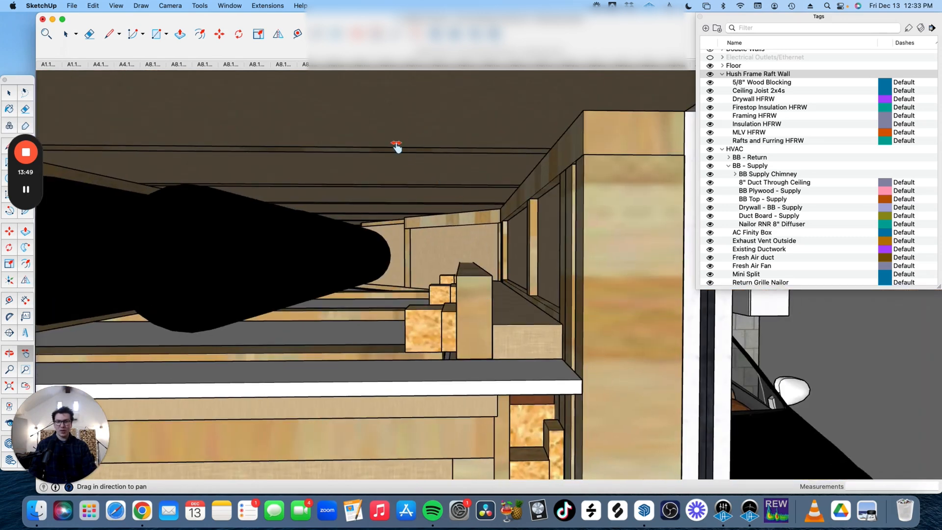
drag(396, 145, 268, 321)
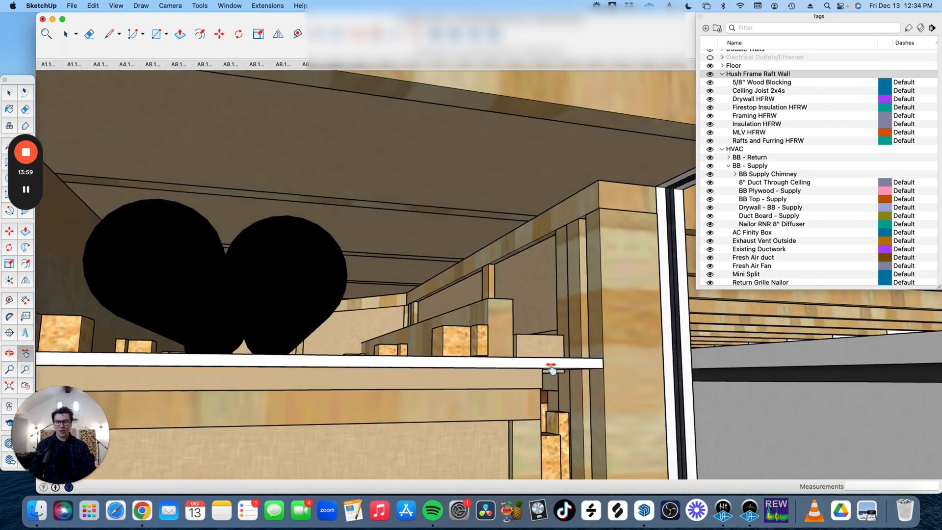
drag(551, 369, 468, 376)
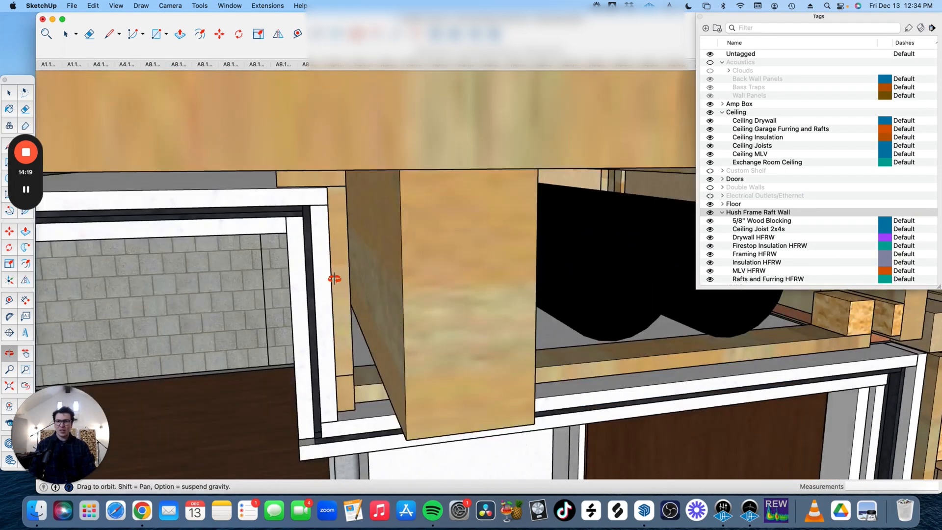
Step: Look down past the duct box at the room's wall lamps, then drop into the studio room
drag(334, 278, 313, 294)
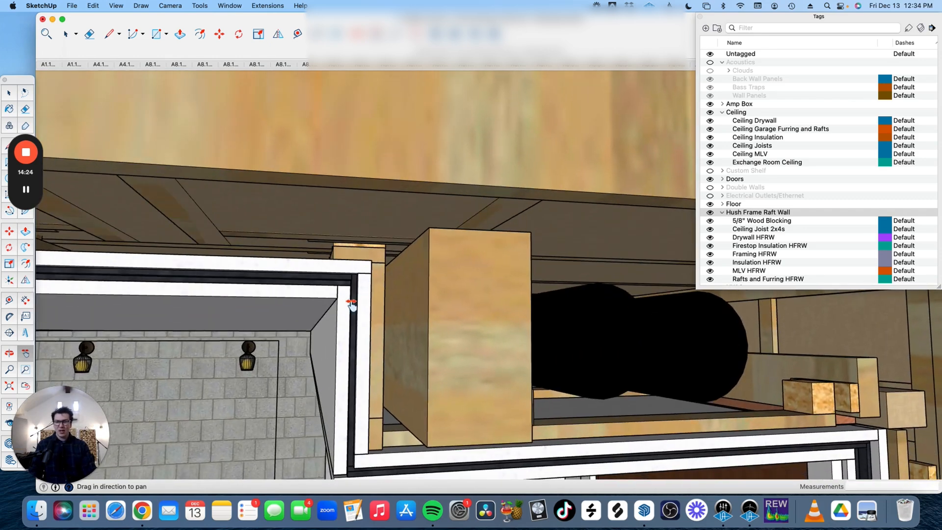
mouse_move(305, 268)
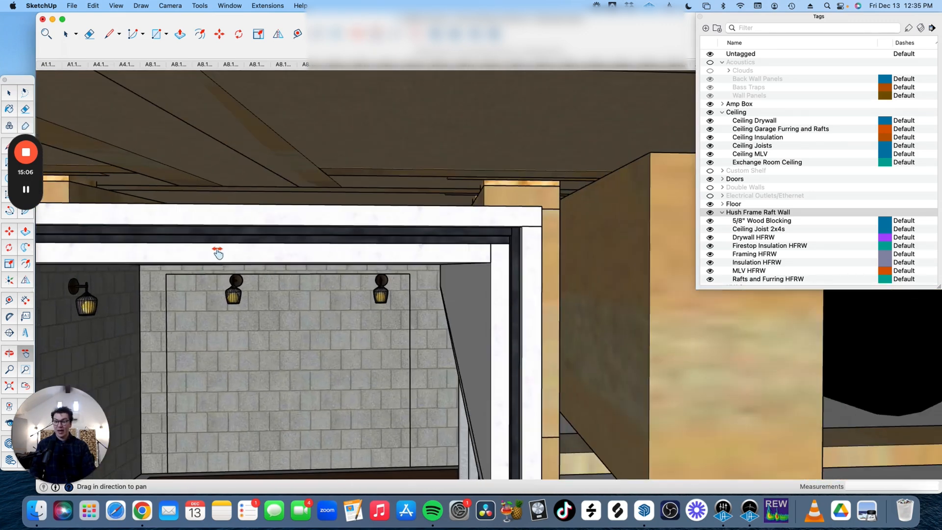
drag(218, 254, 330, 157)
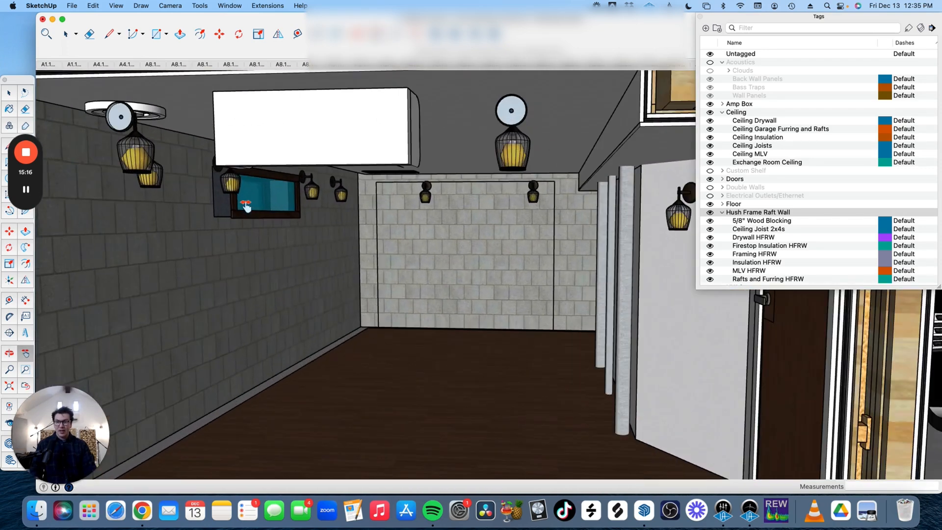
mouse_move(279, 239)
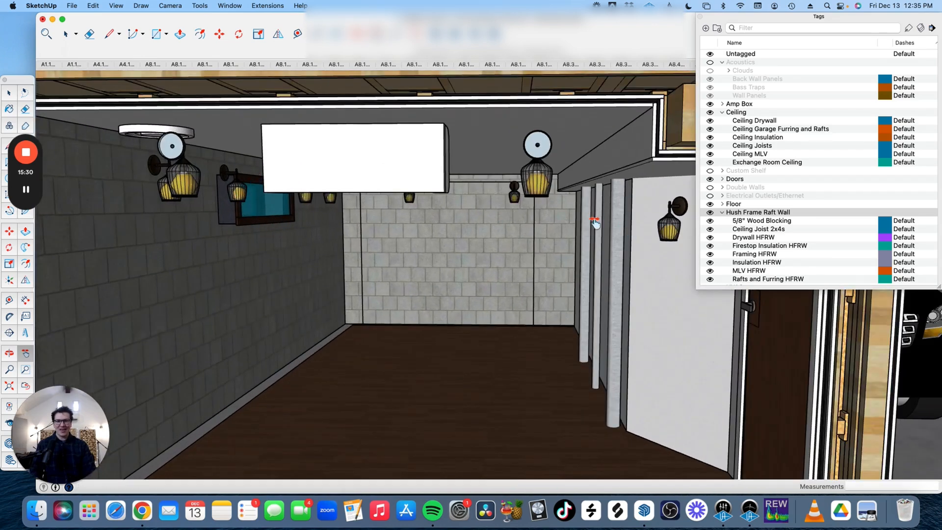
Step: Turn toward the garage and parked car, then rise above the building's roof framing
drag(595, 219, 452, 350)
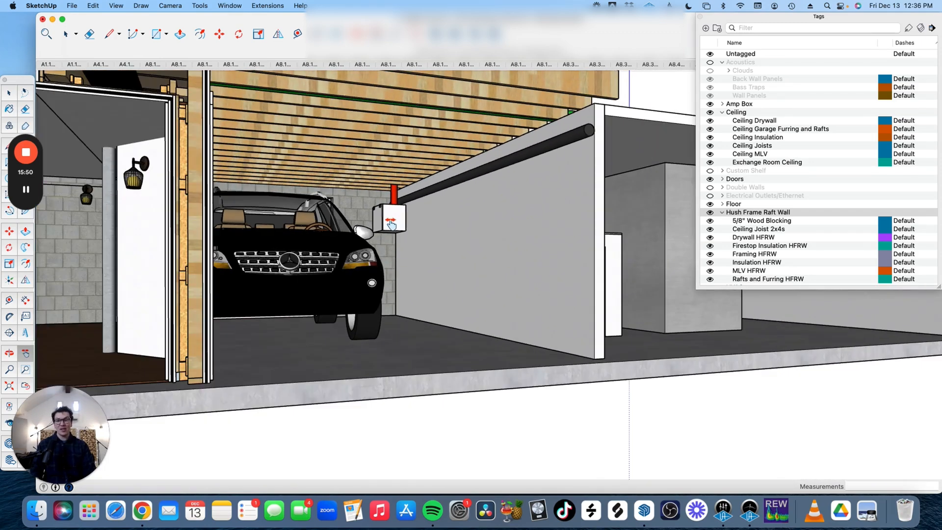
drag(391, 226, 444, 288)
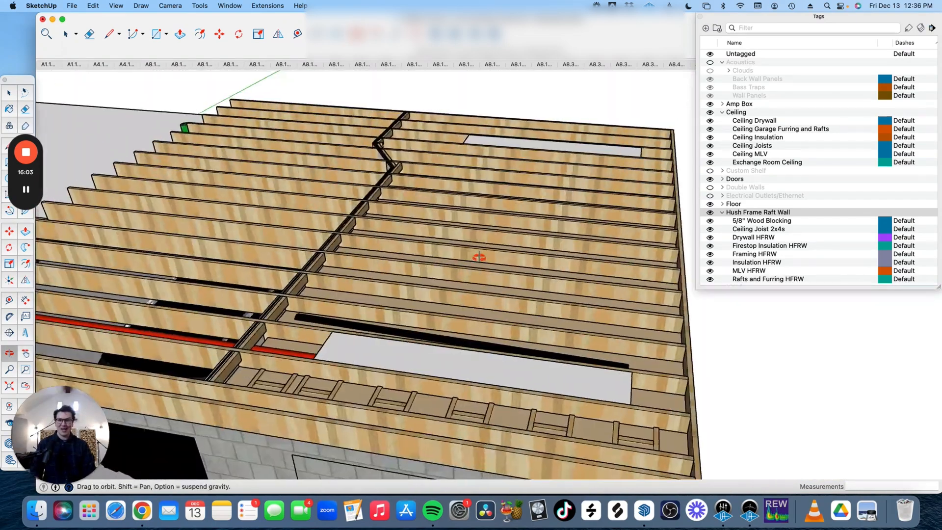
Step: Orbit overhead to look squarely down on the whole ceiling joist framing
drag(481, 259, 433, 289)
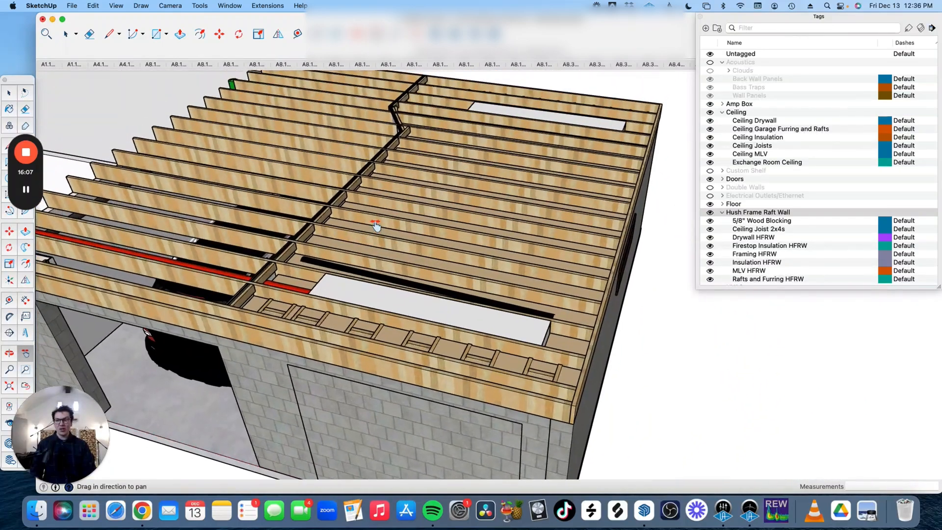
drag(376, 226, 361, 222)
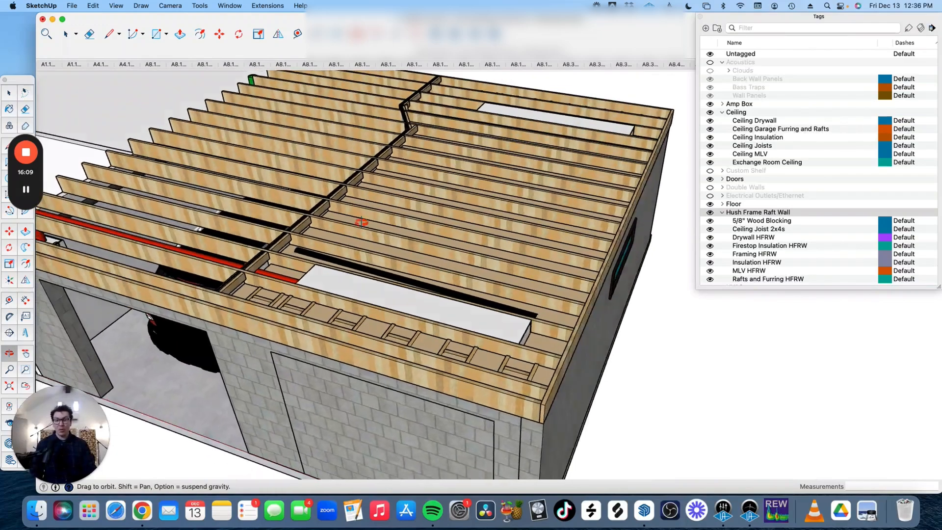
drag(361, 222, 565, 246)
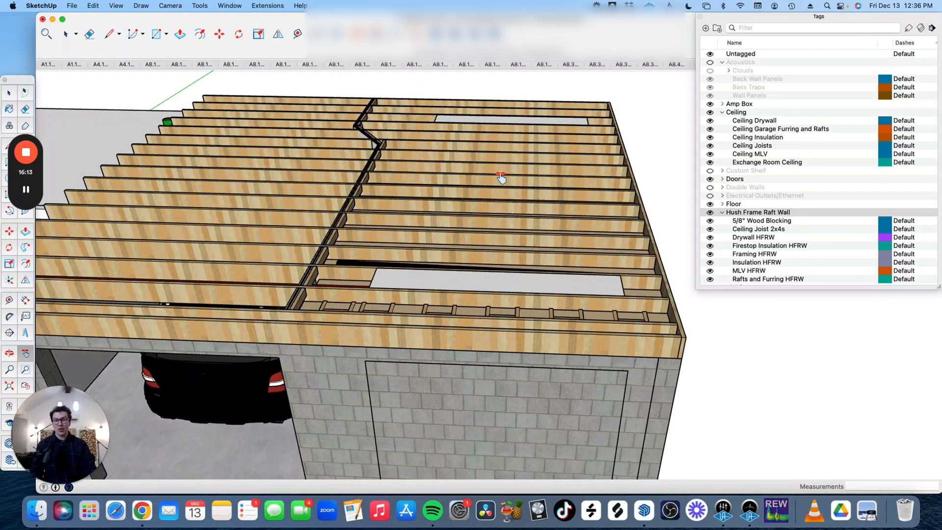
mouse_move(402, 242)
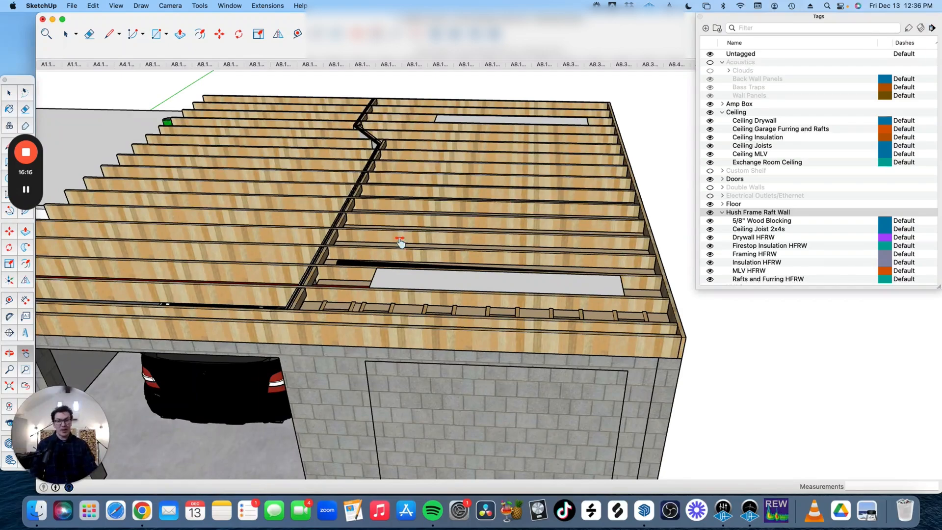